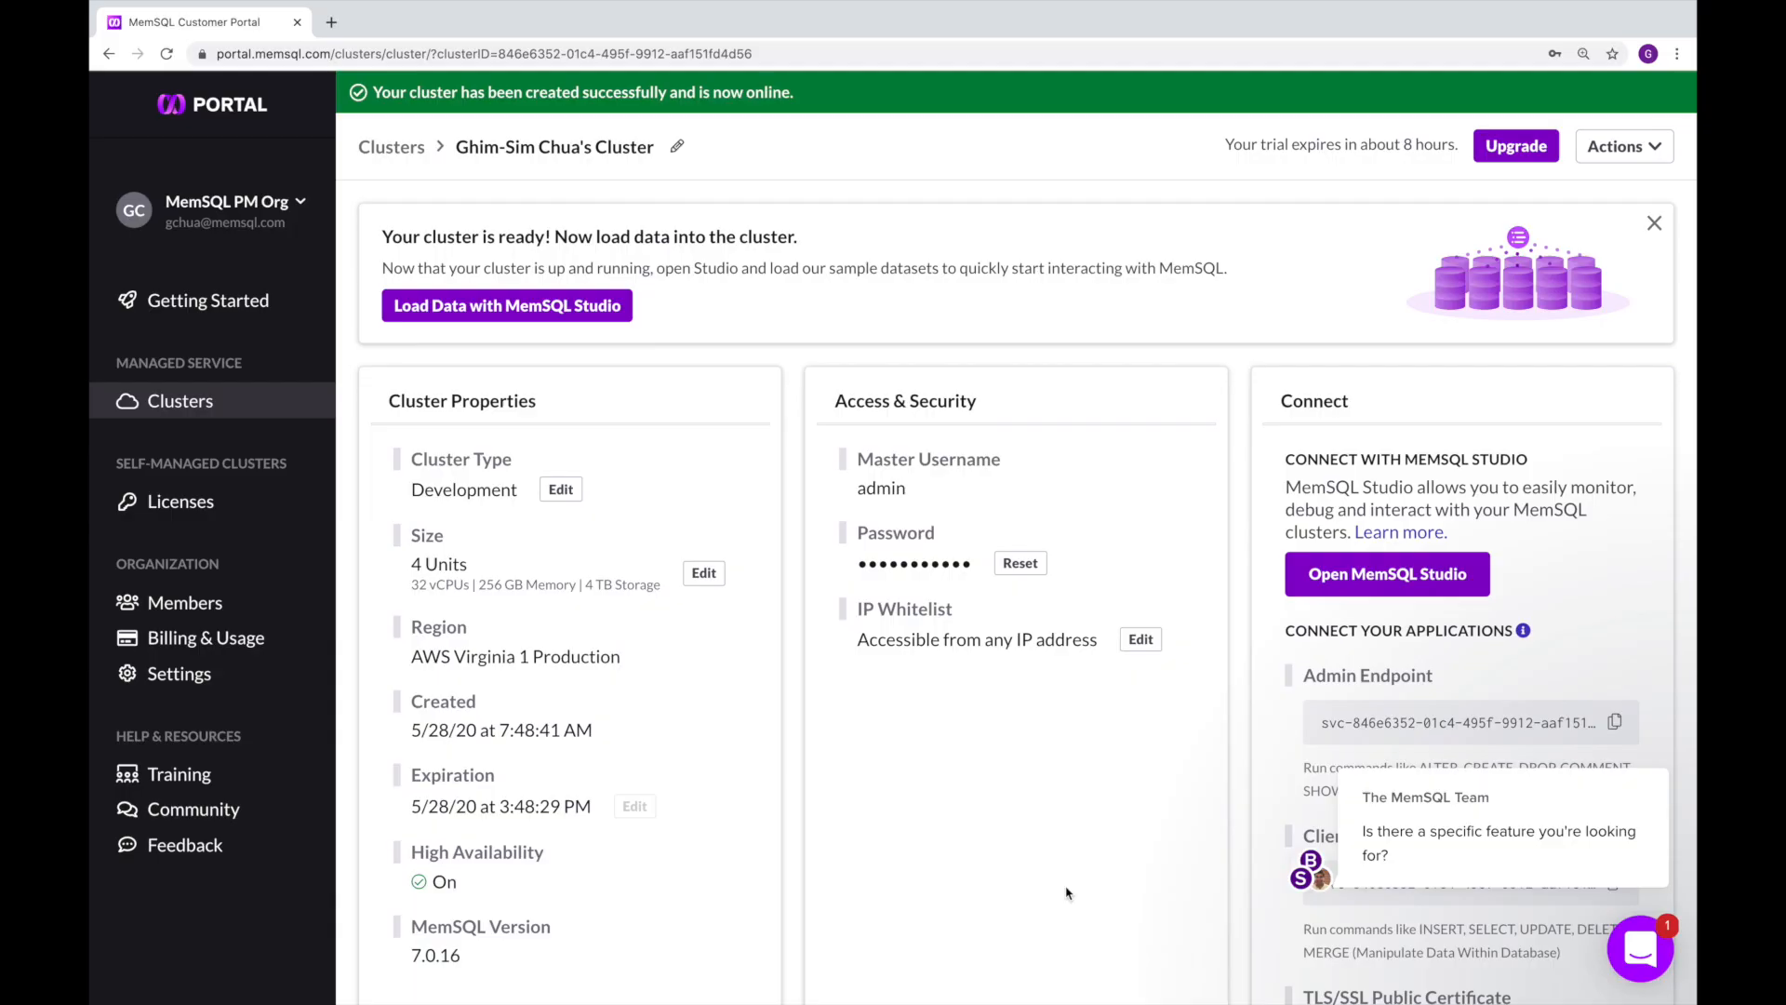
mouse_move(1194, 602)
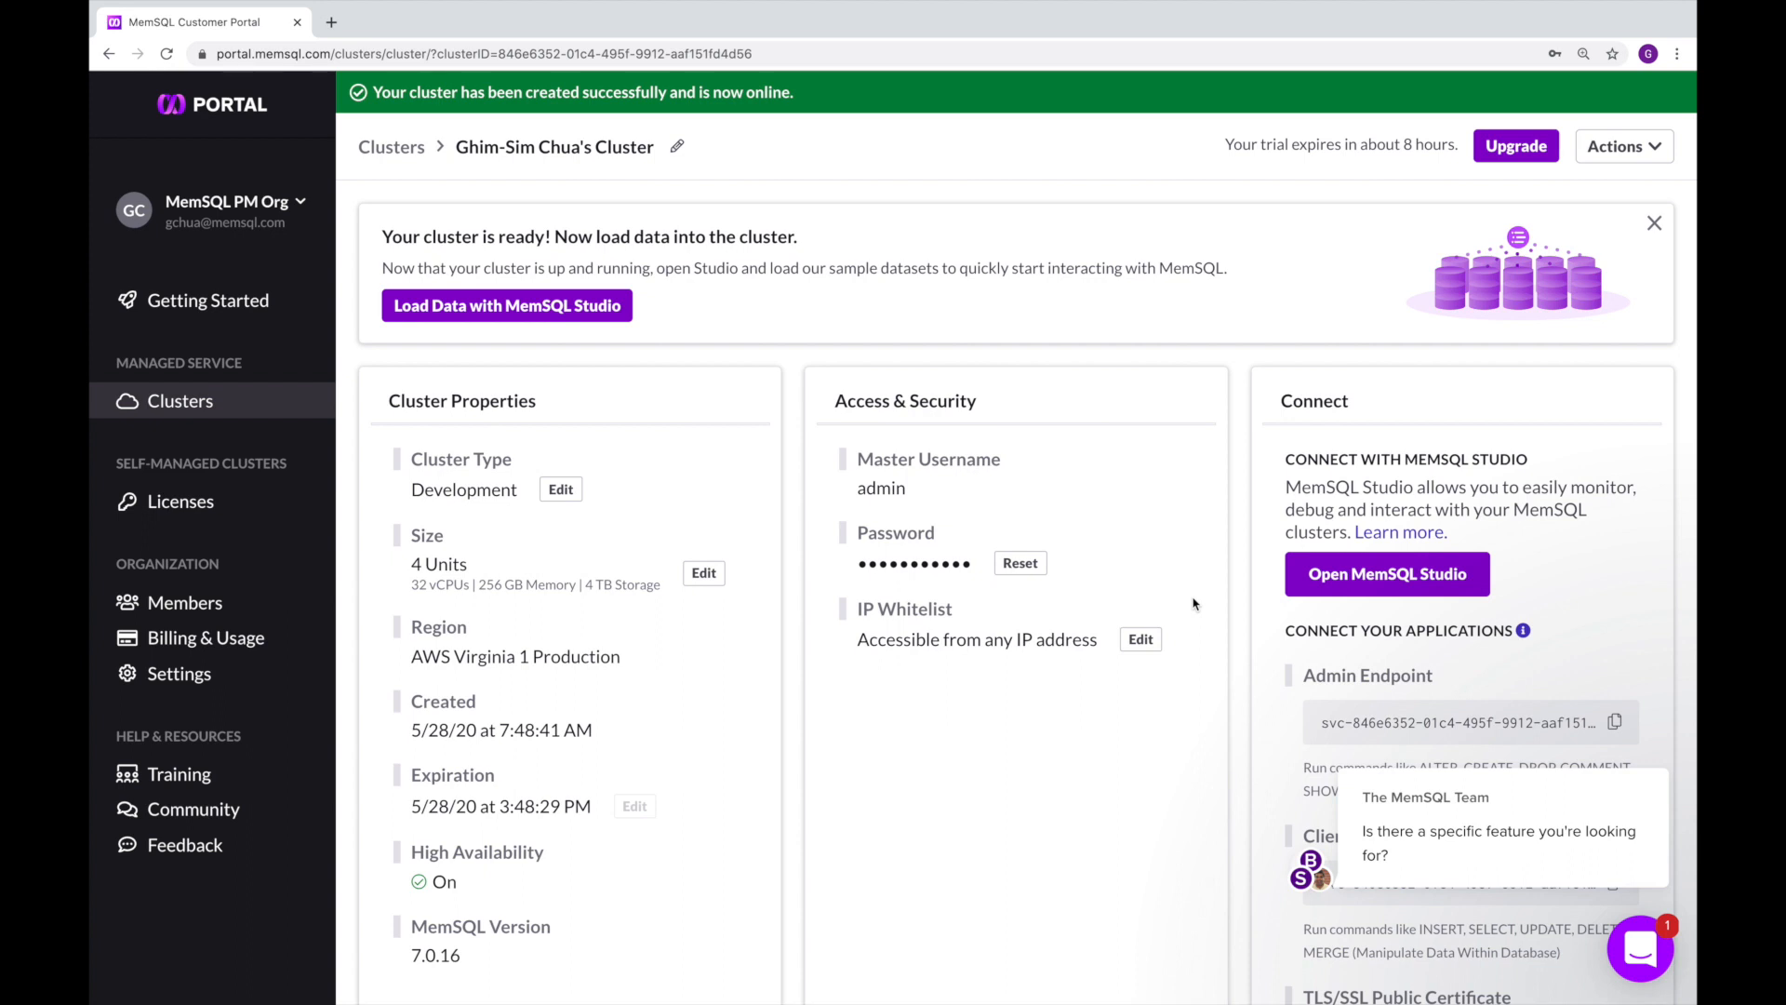
mouse_move(1228, 530)
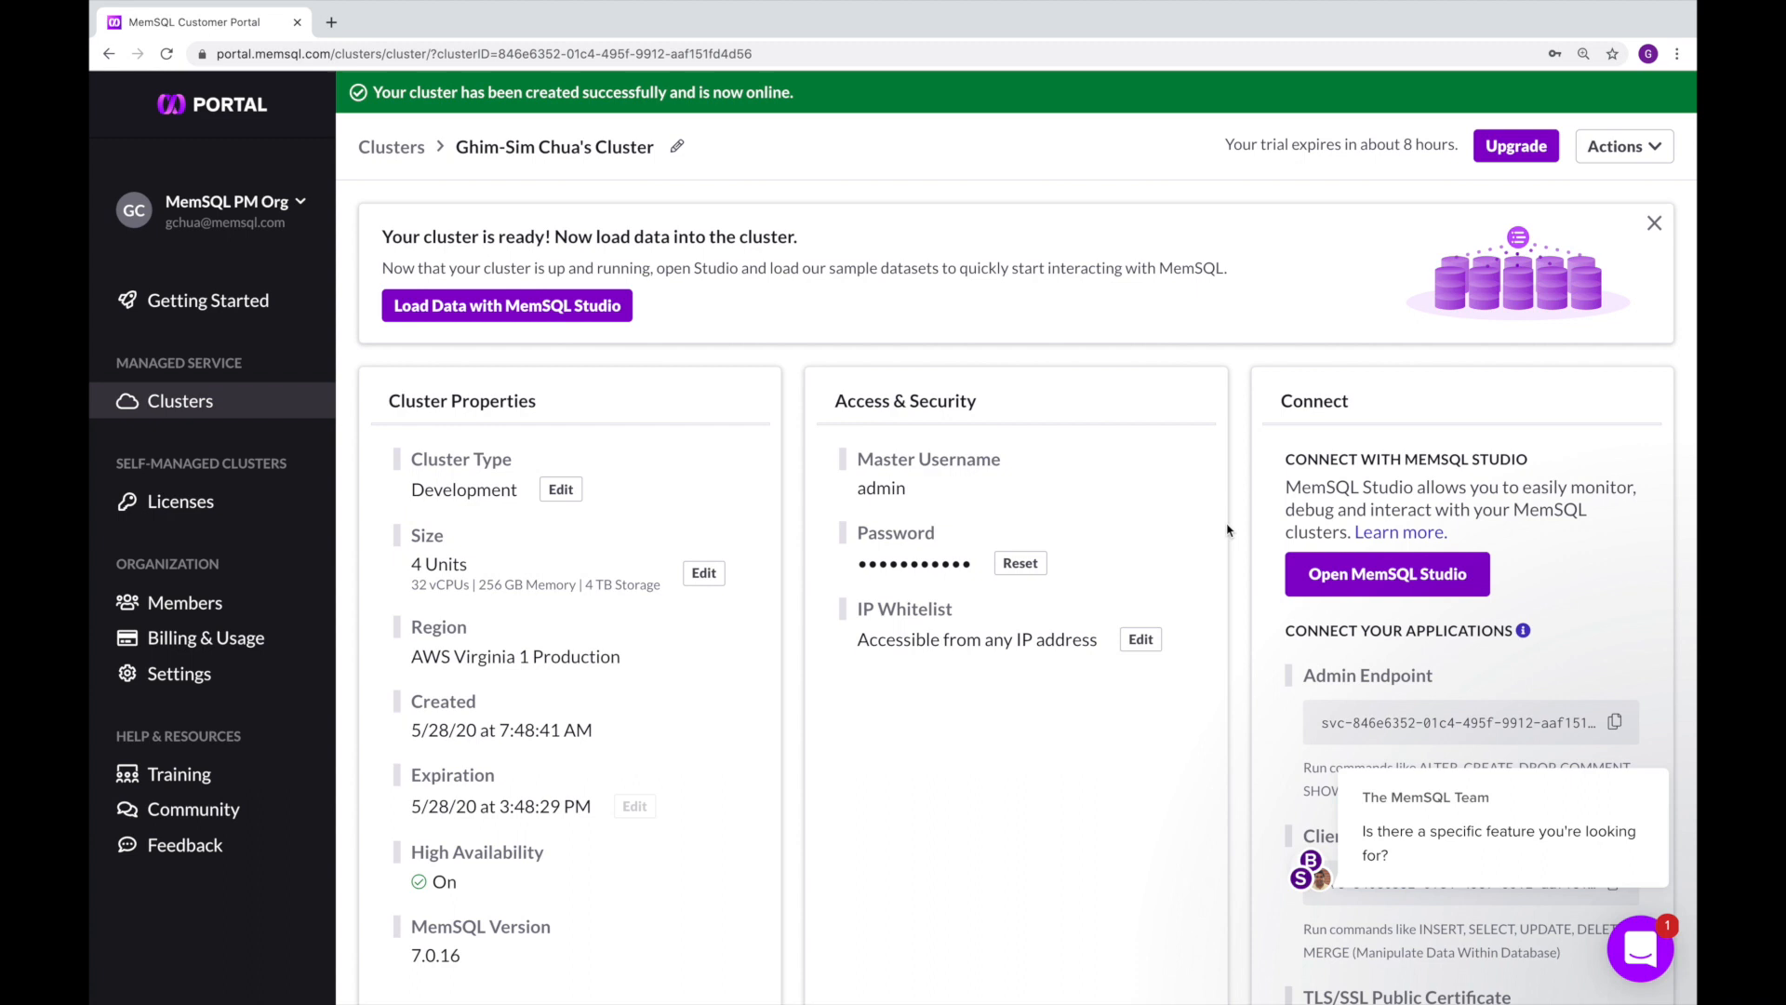
Launch MemSQL Studio for the cluster and sign in as admin to reach the dashboard
left_click(1385, 575)
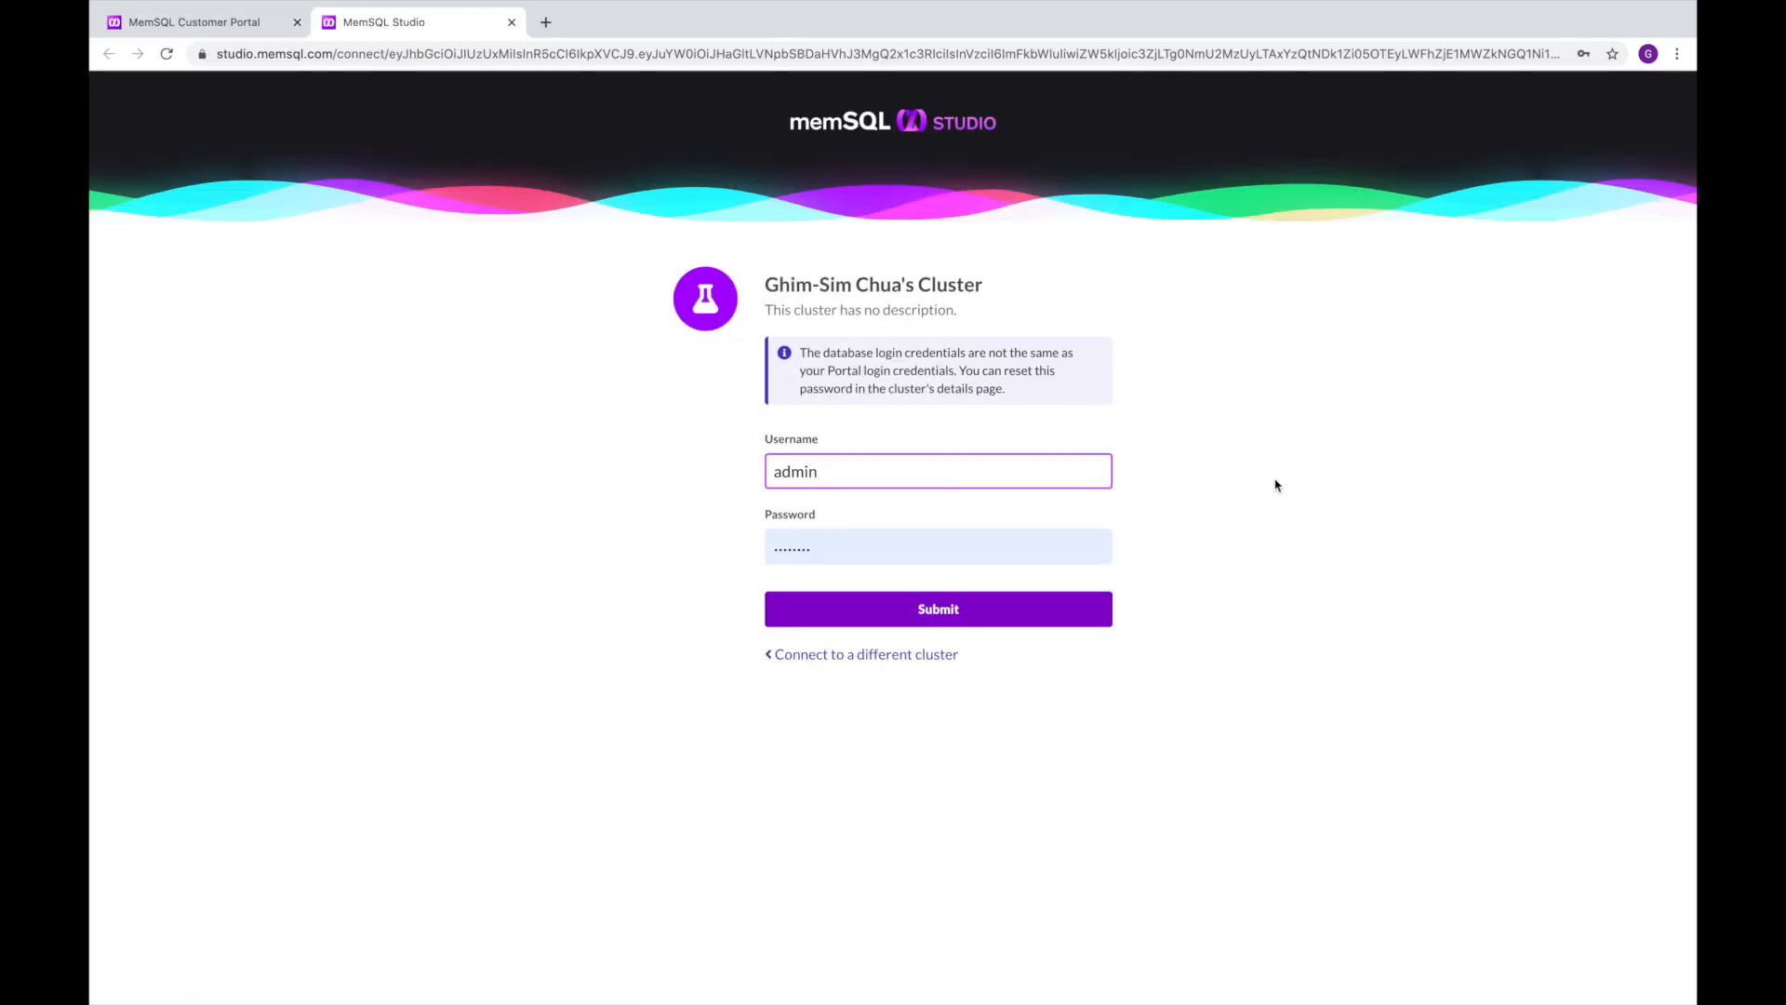
left_click(937, 608)
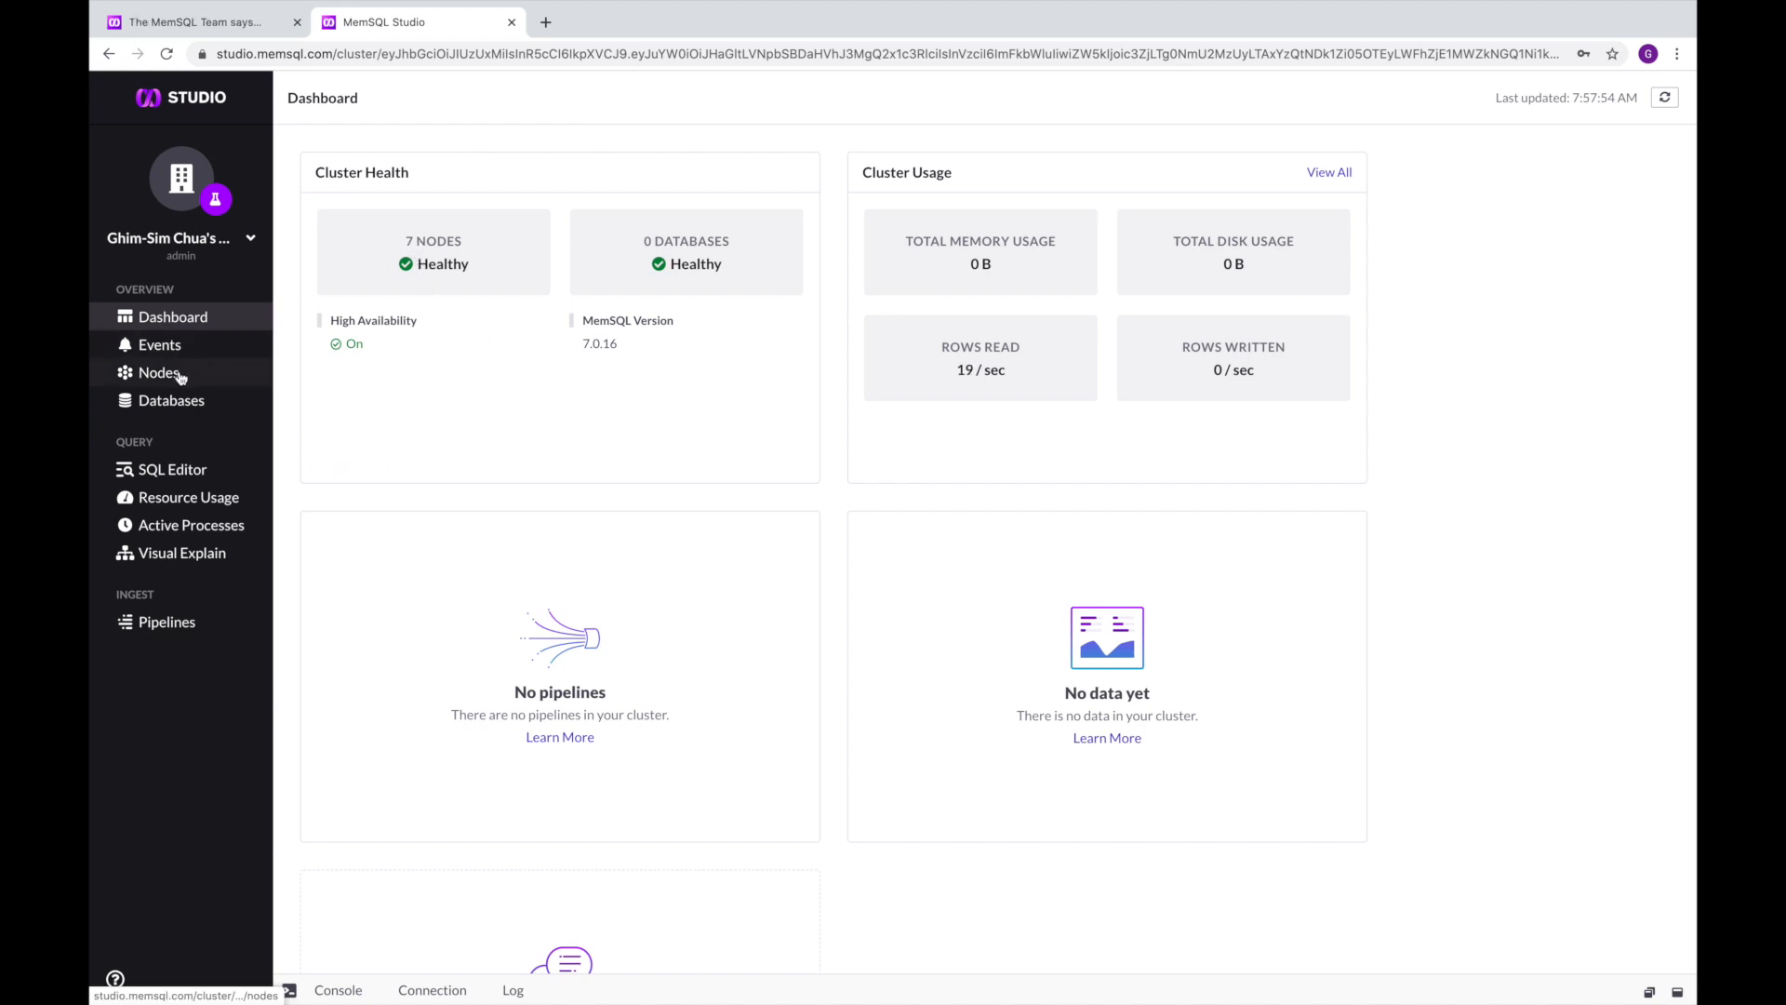
left_click(158, 372)
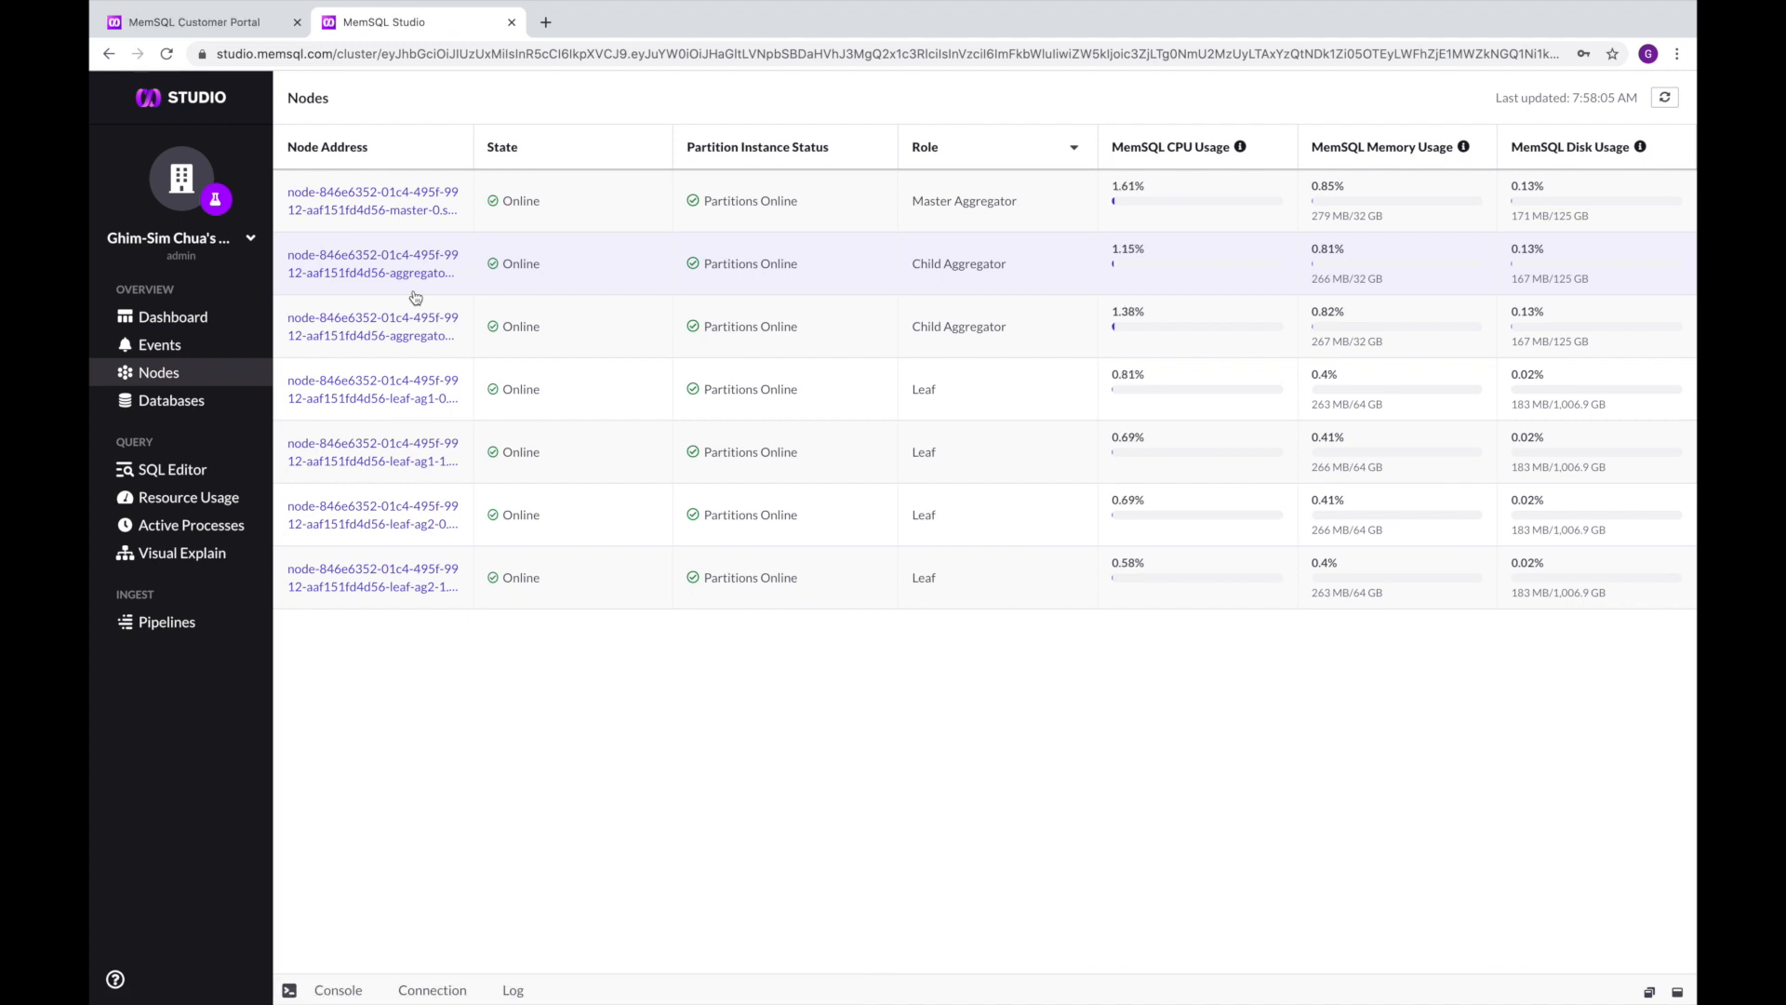
left_click(171, 317)
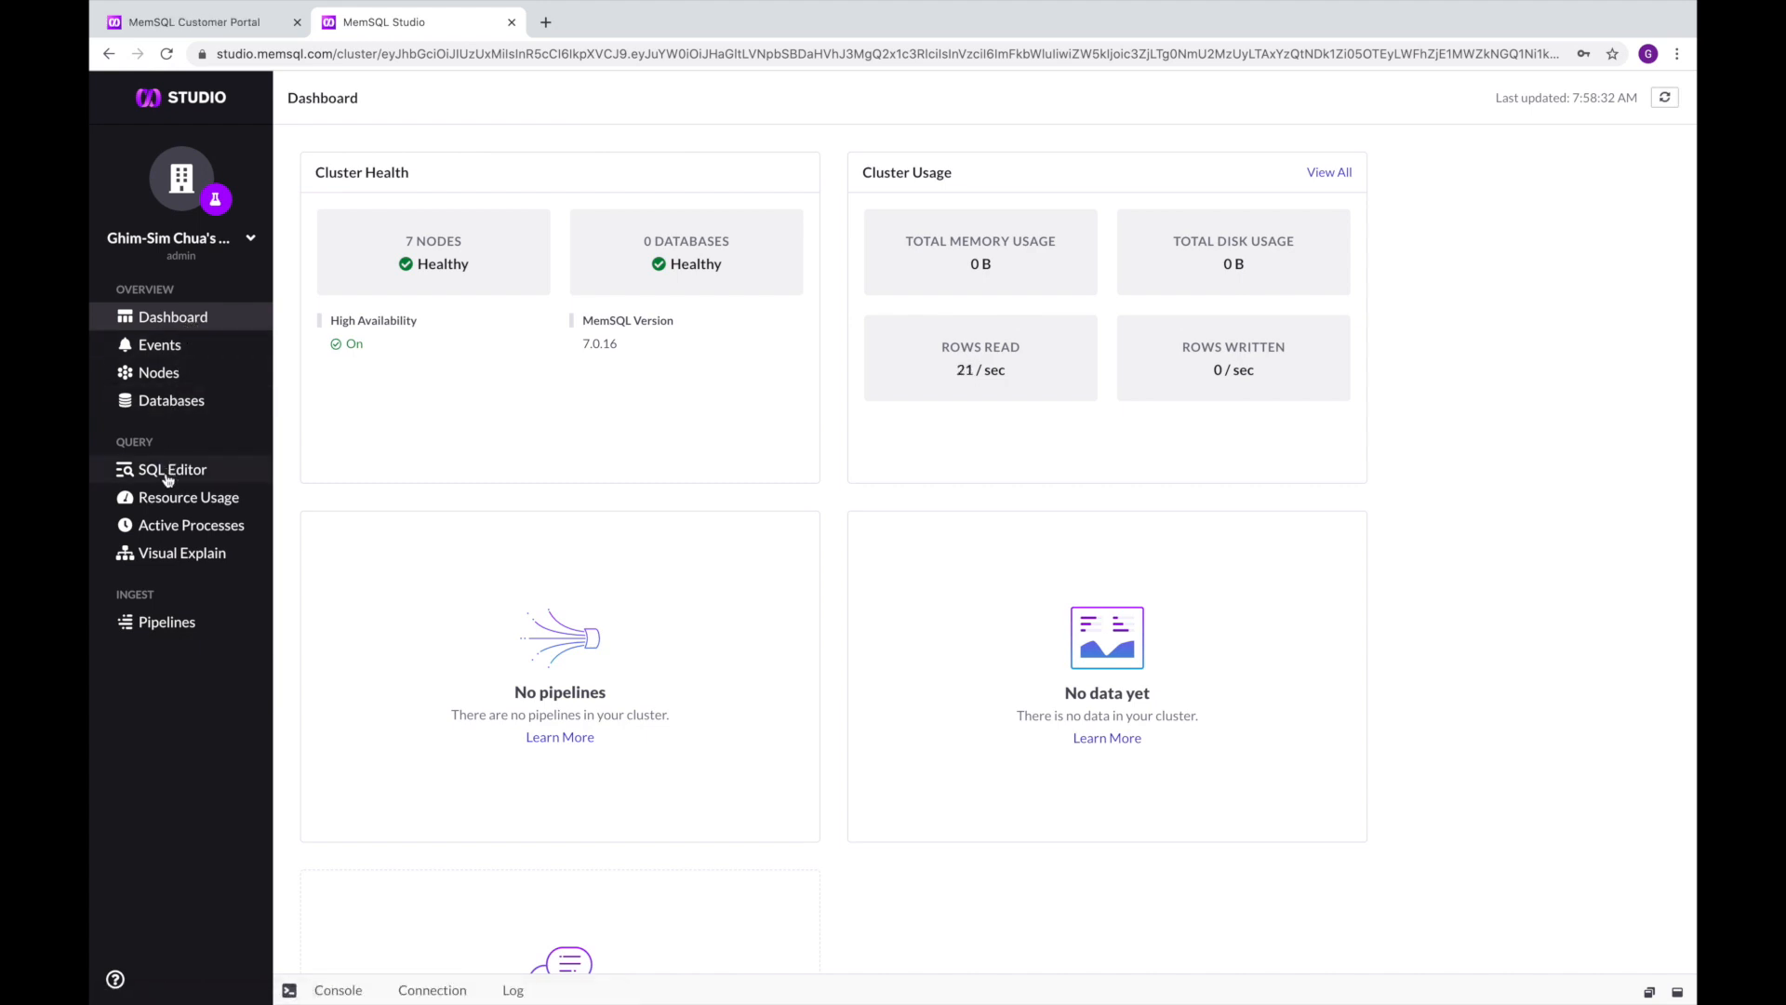
mouse_move(160, 346)
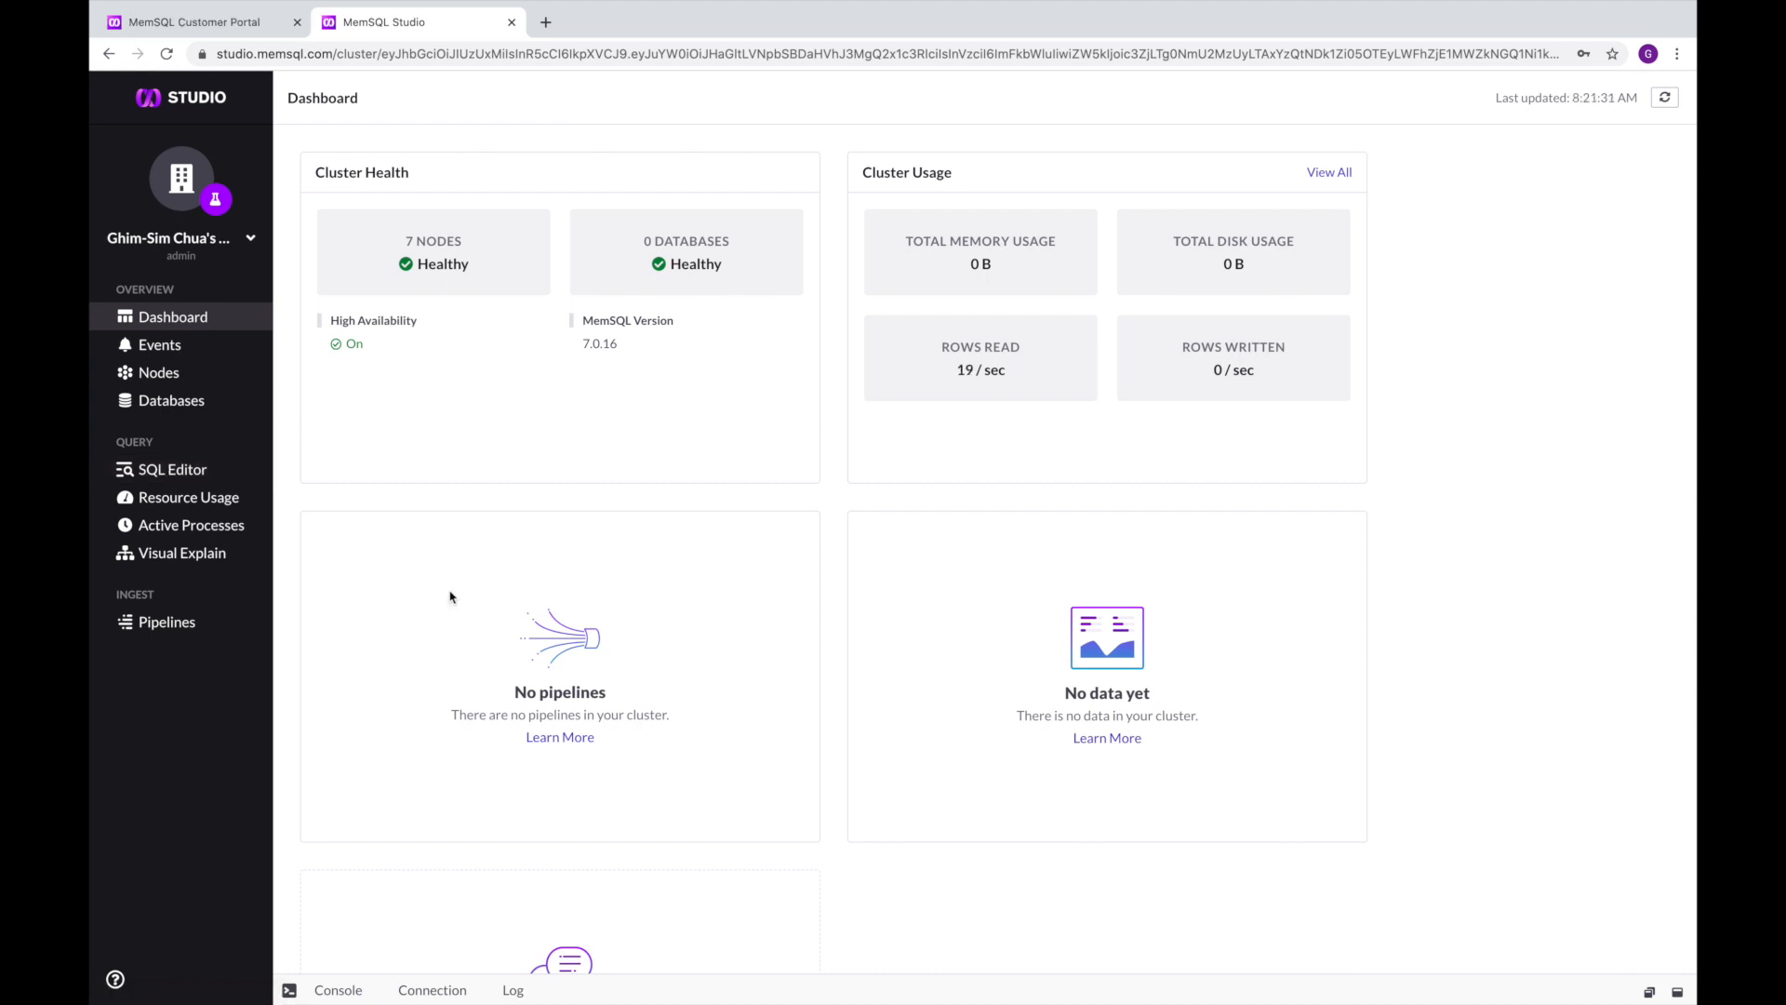
mouse_move(203, 589)
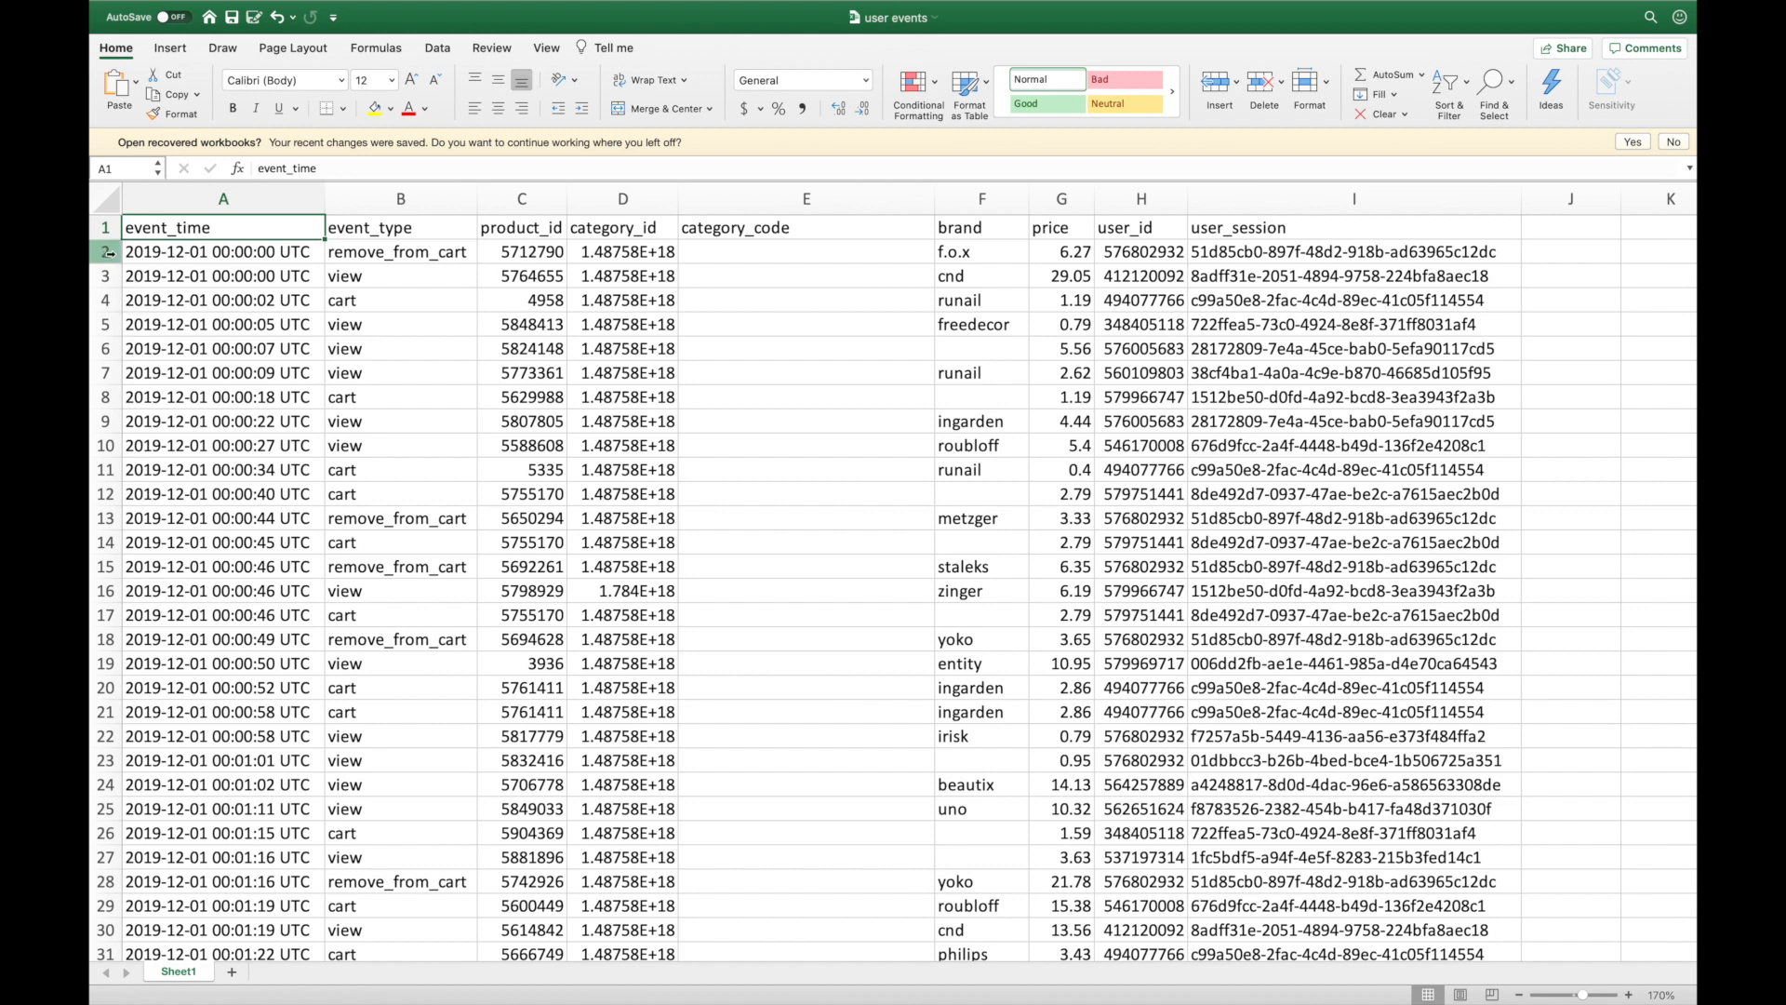
Highlight the first three user event rows in Excel, then switch back to the MemSQL Studio tab
left_click(104, 251)
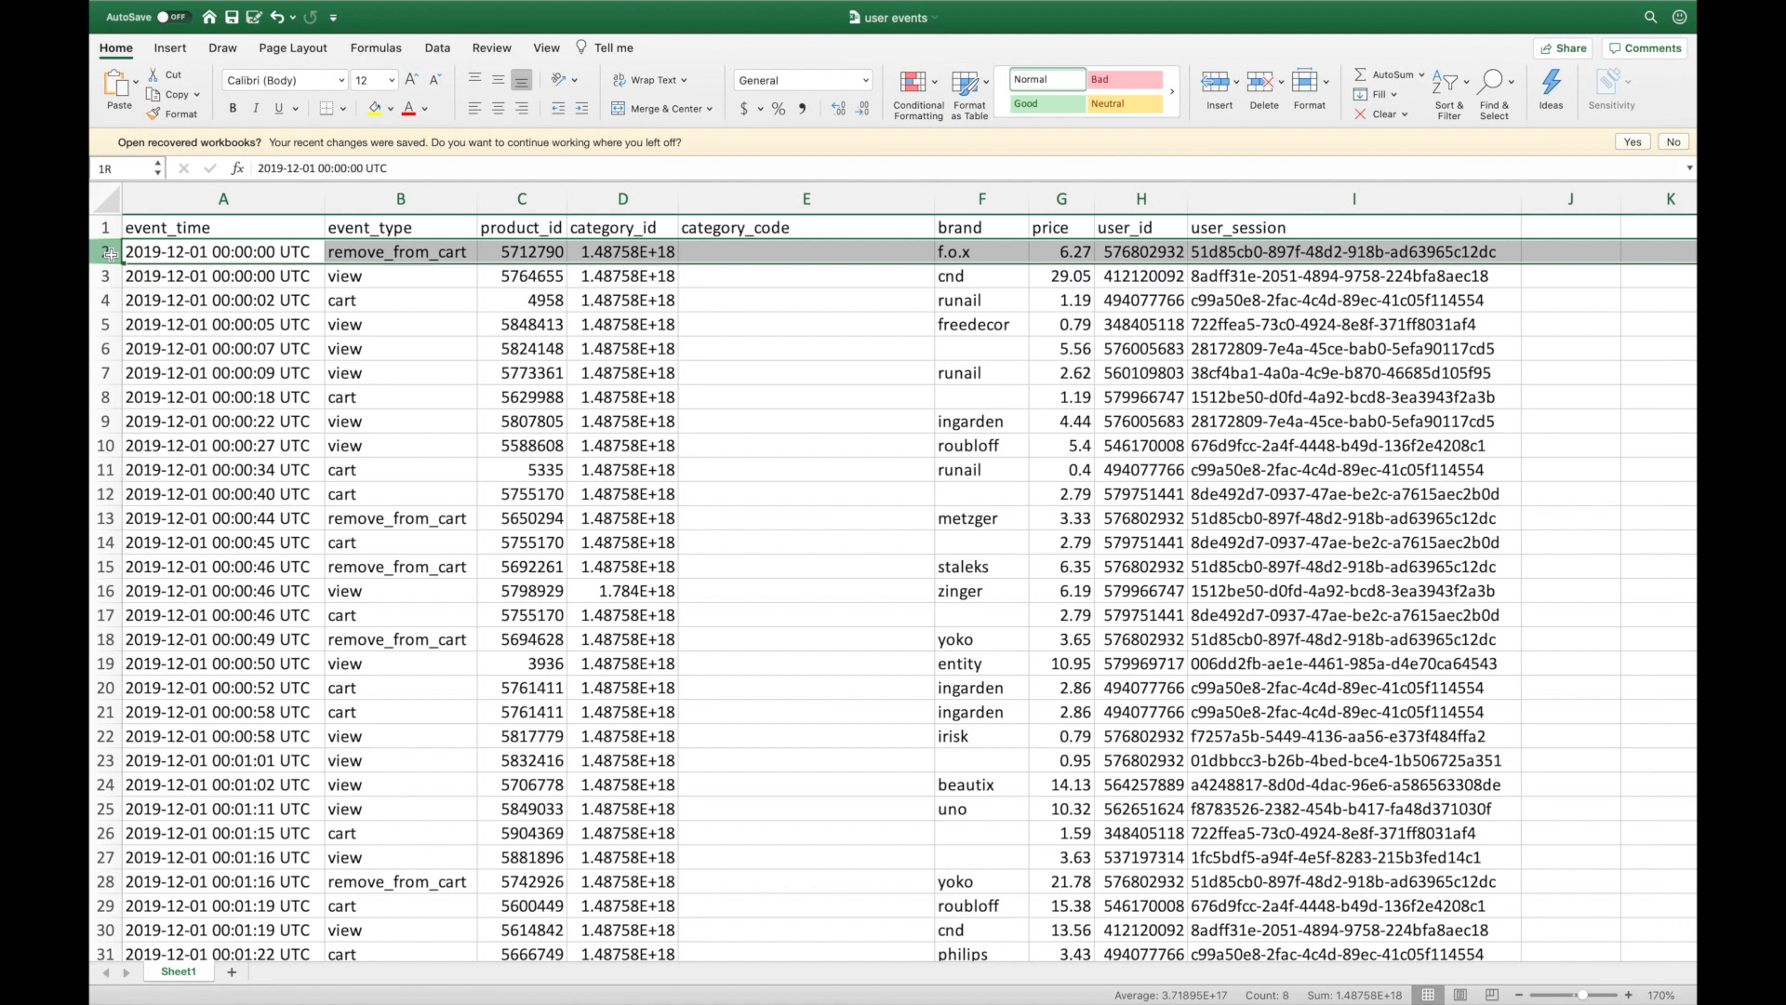
left_click_drag(104, 251, 104, 300)
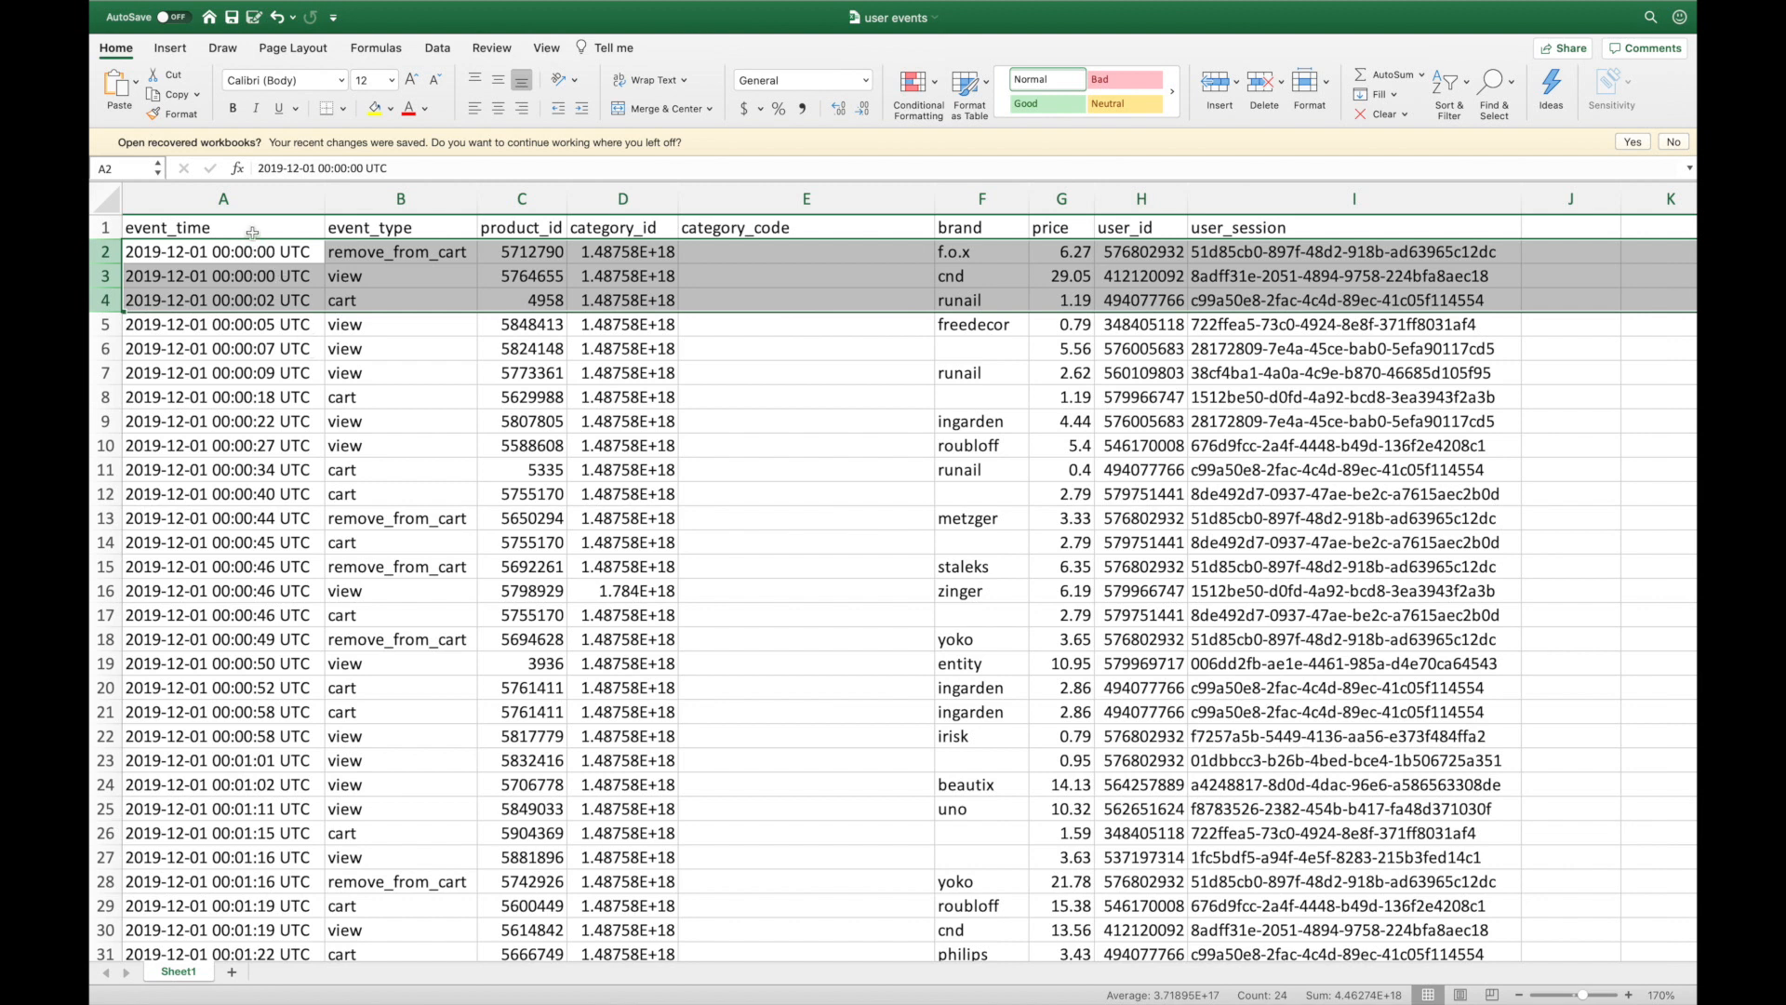
left_click(222, 227)
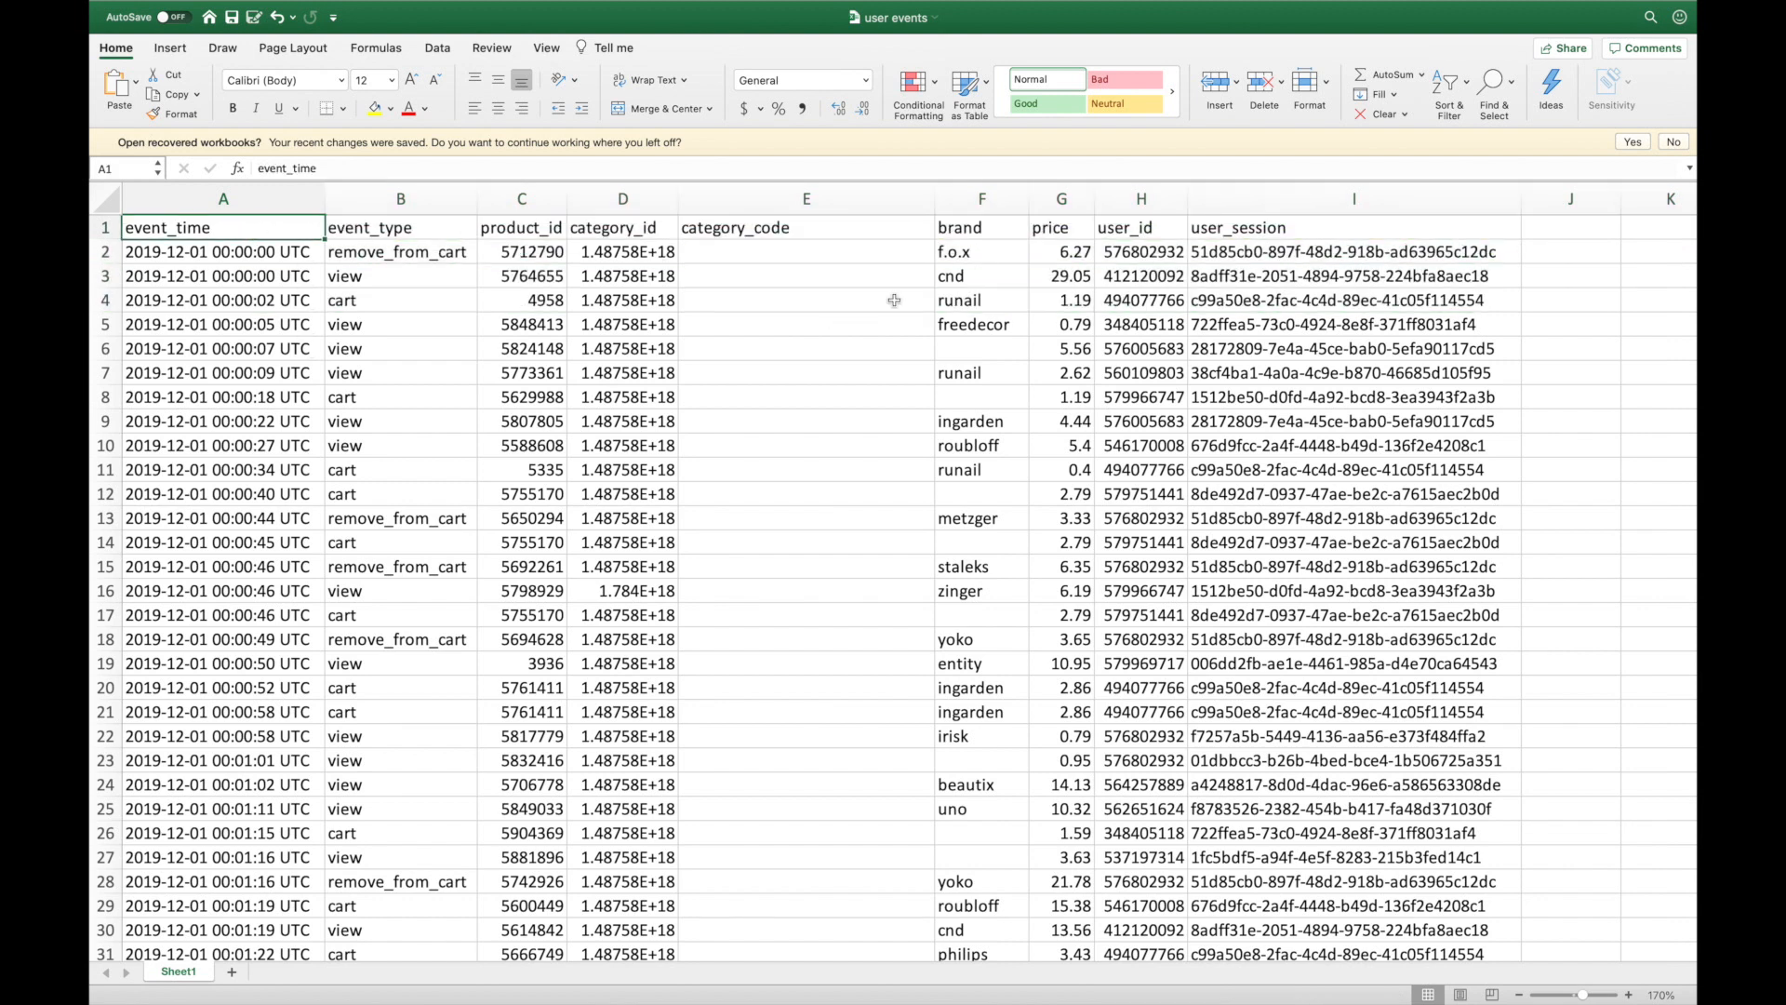
left_click(1059, 227)
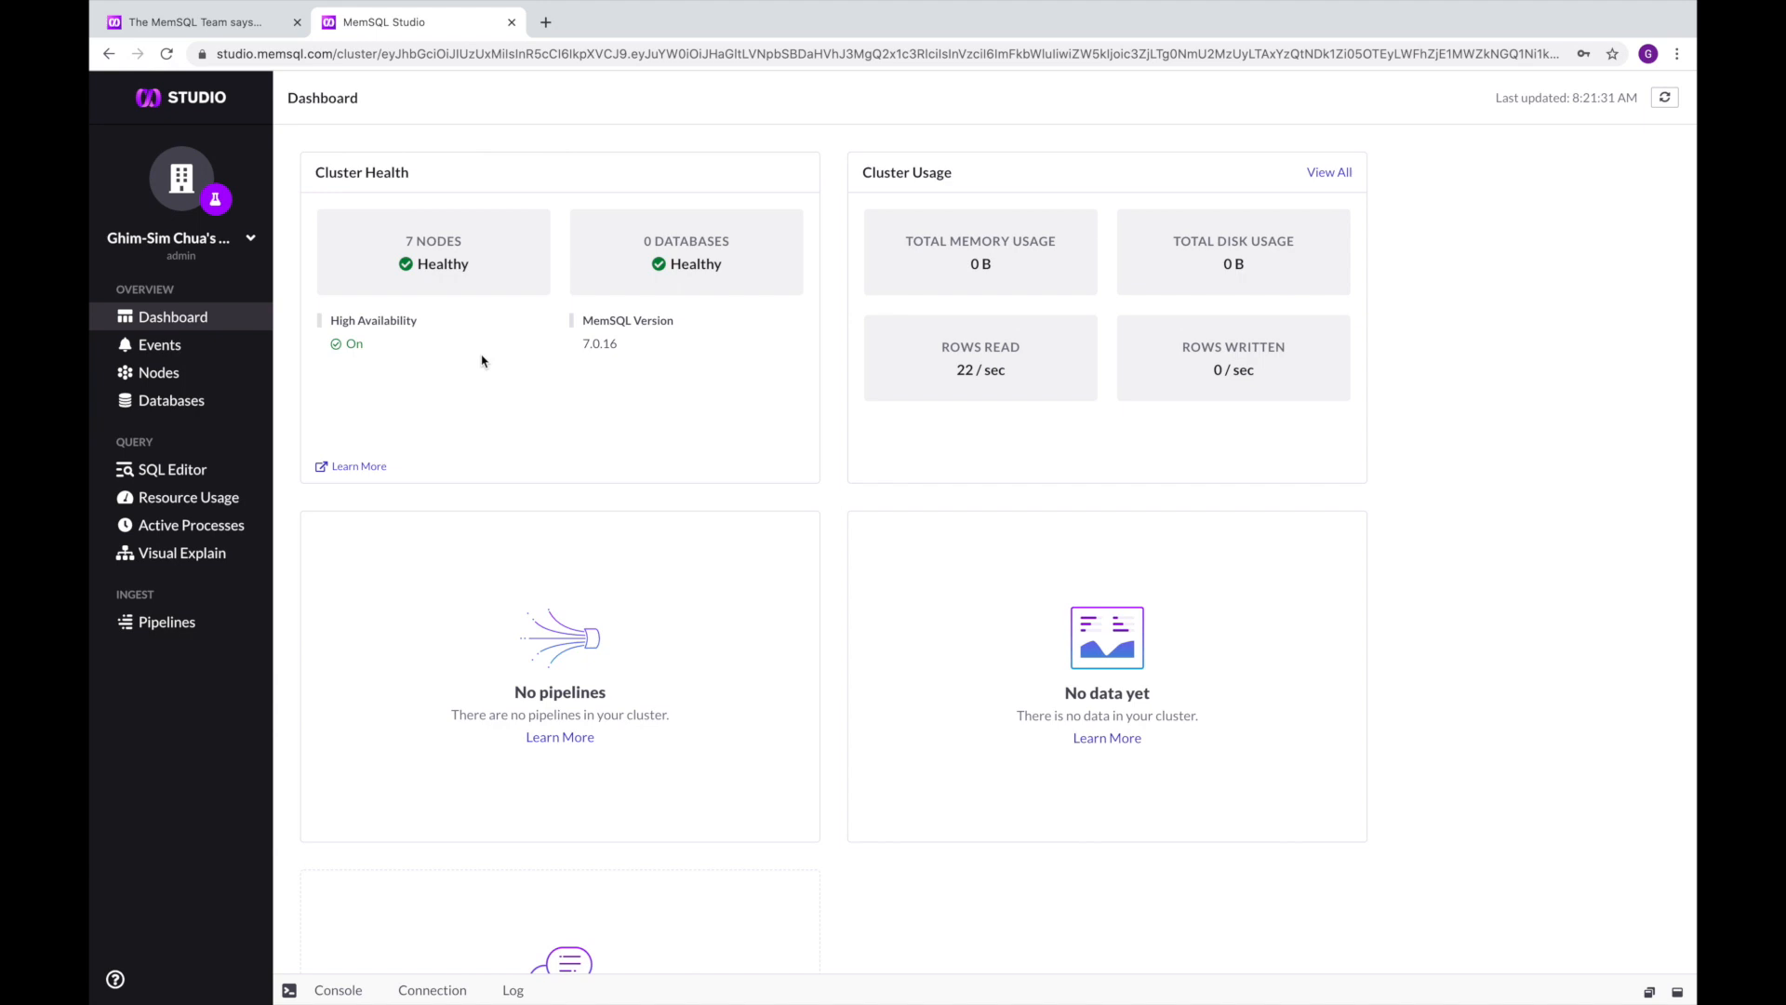
Run the cosmeticshop script creating the database, funnel table and S3 pipeline; count returns 0
left_click(171, 469)
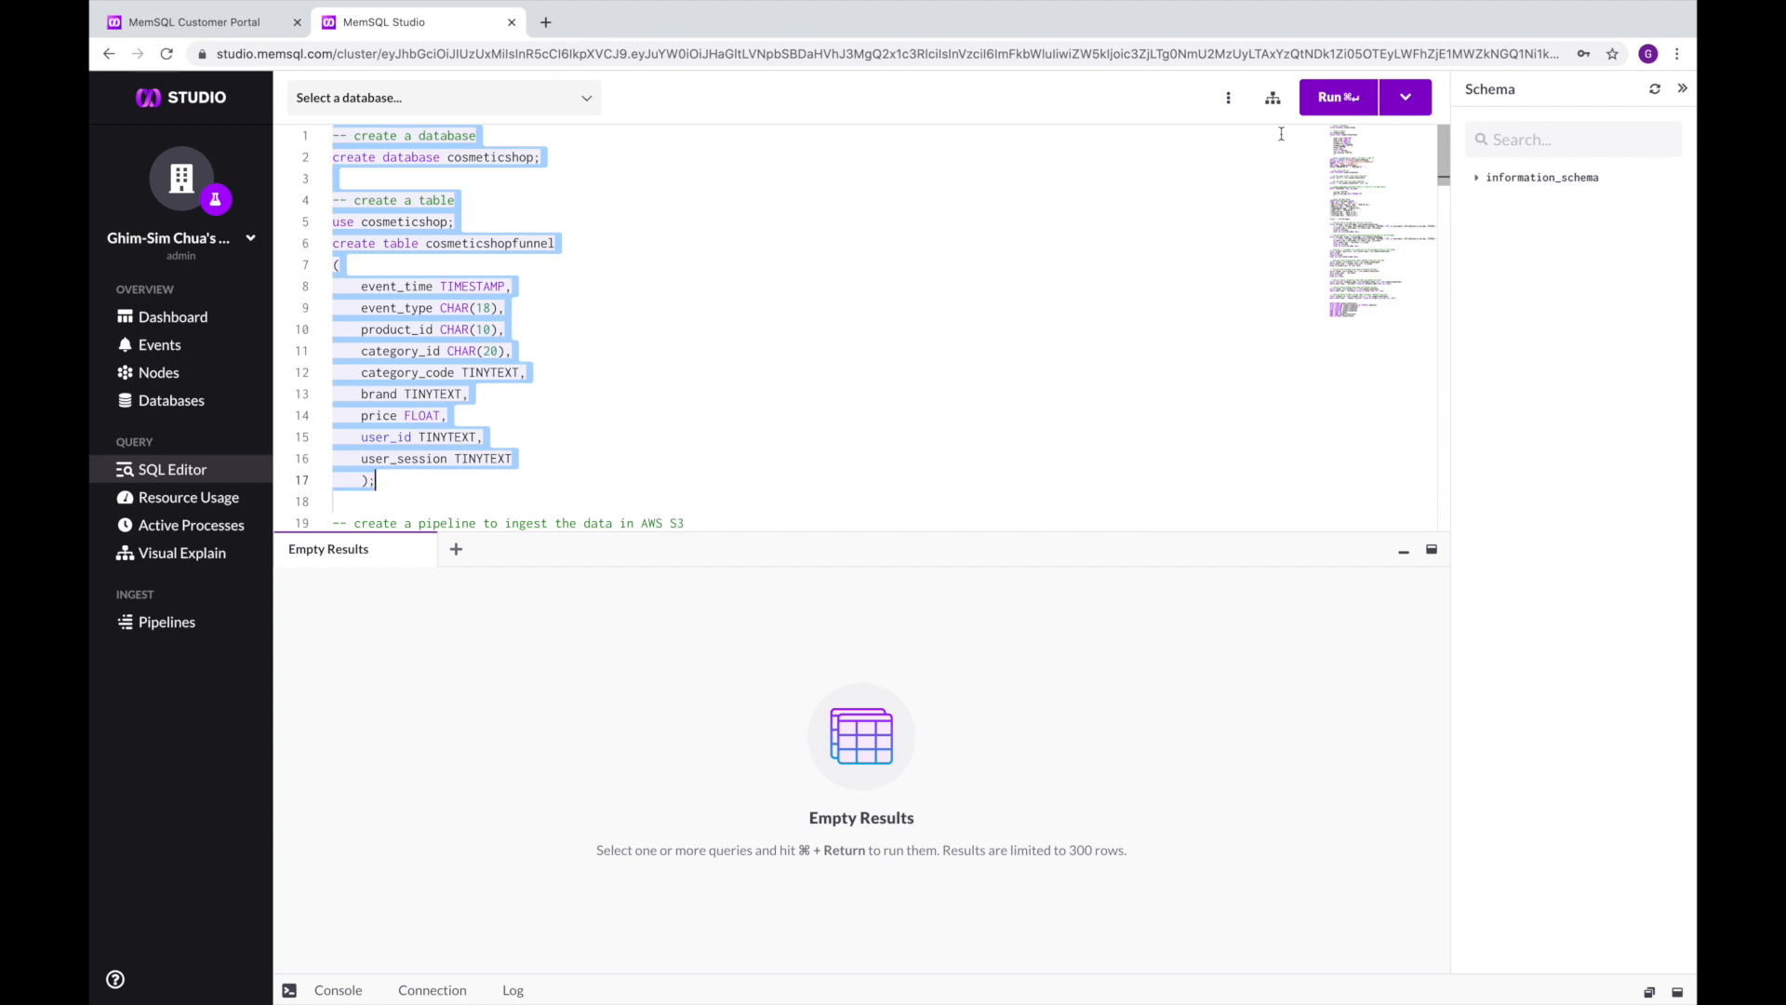
left_click(1337, 97)
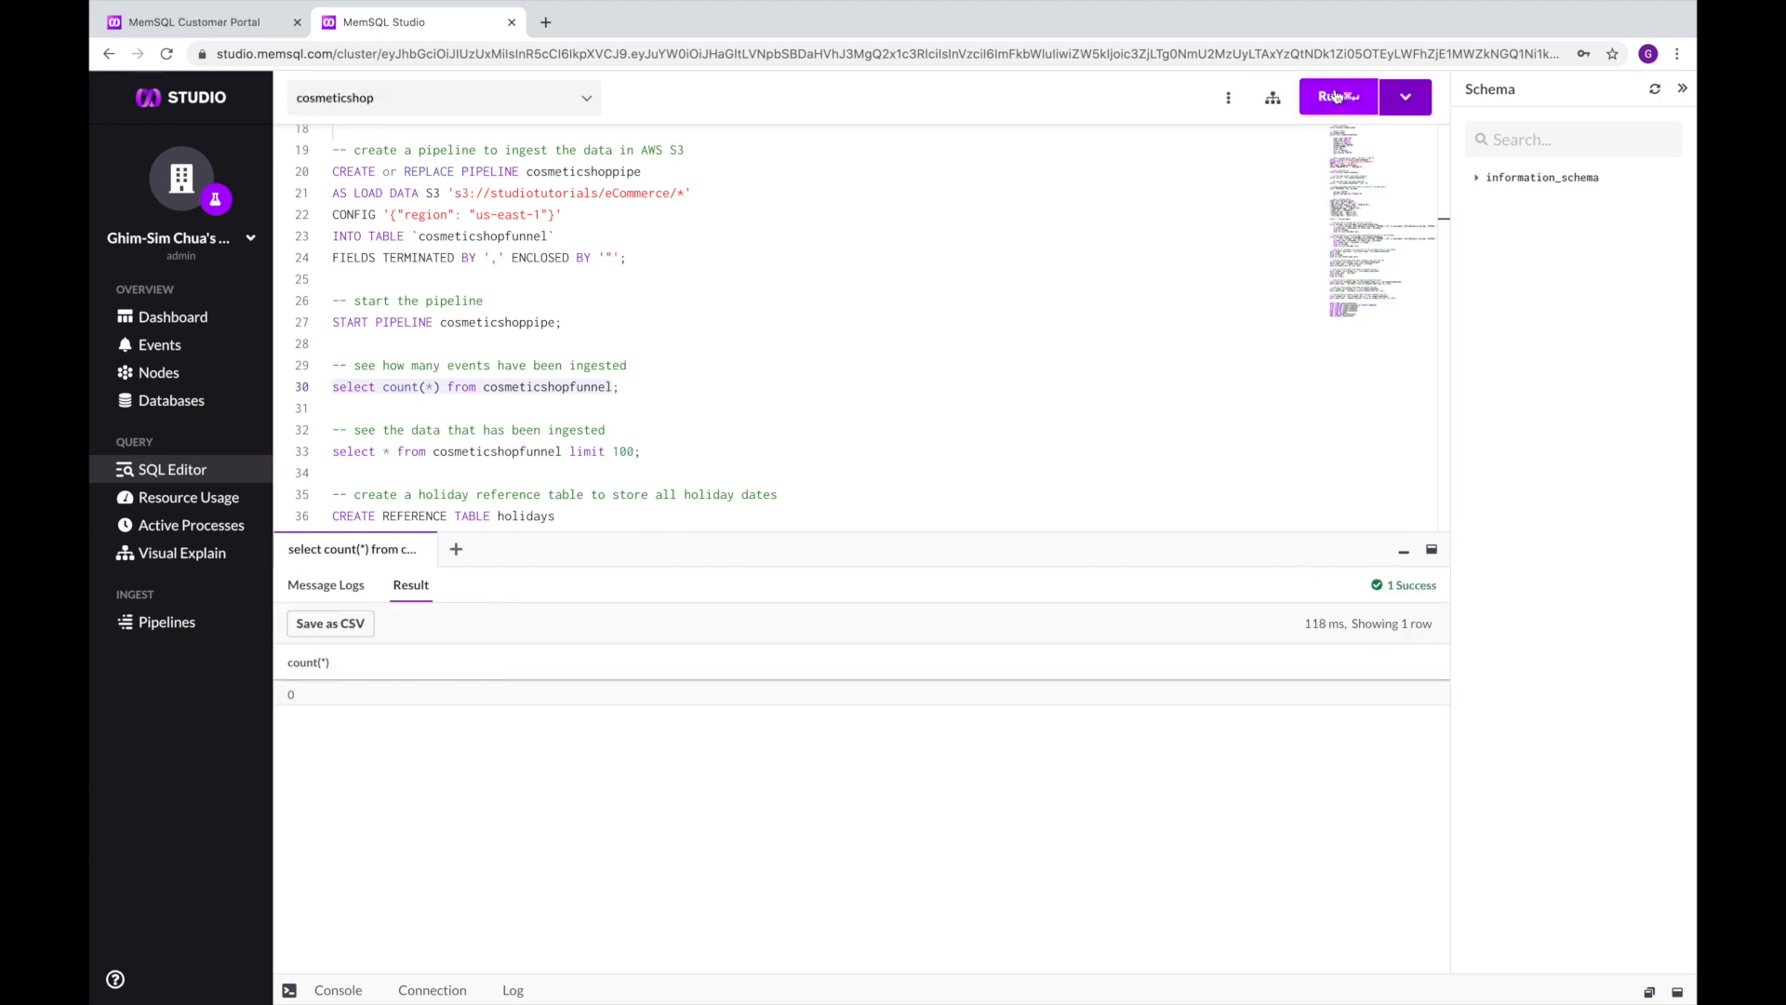
Rerun the count until over 20 million events are ingested, then preview 100 cosmeticshopfunnel rows
left_click(1336, 96)
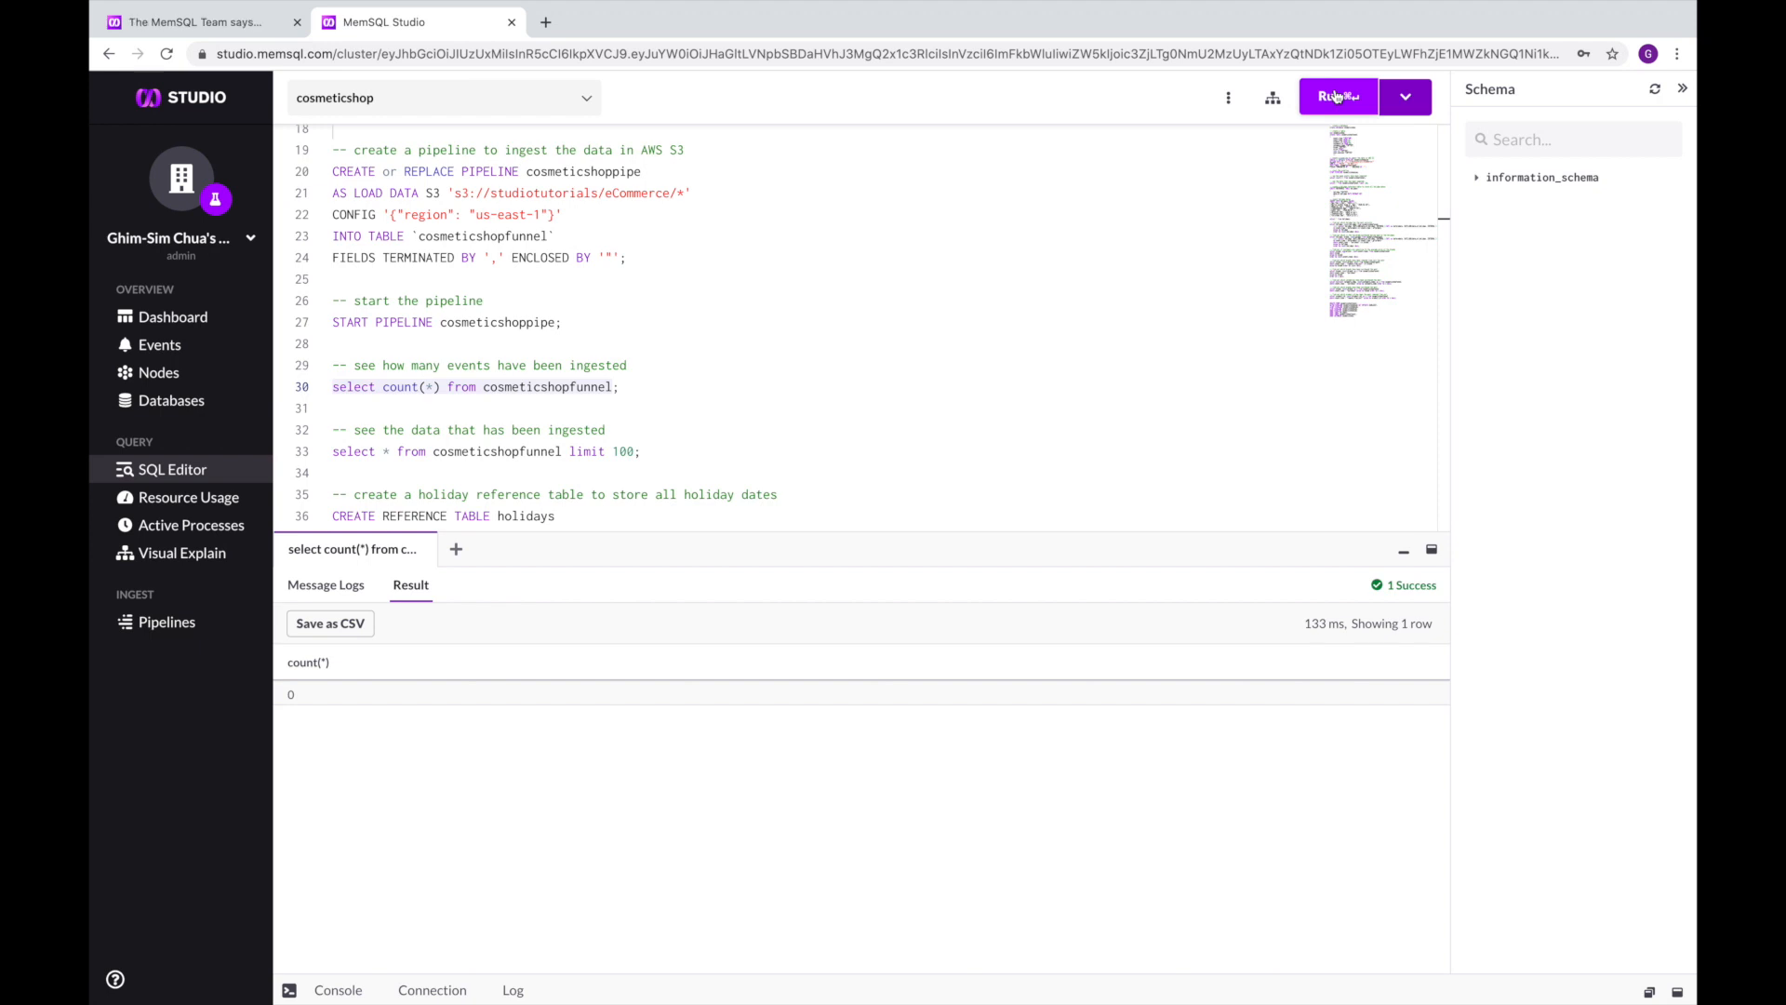
left_click(1338, 97)
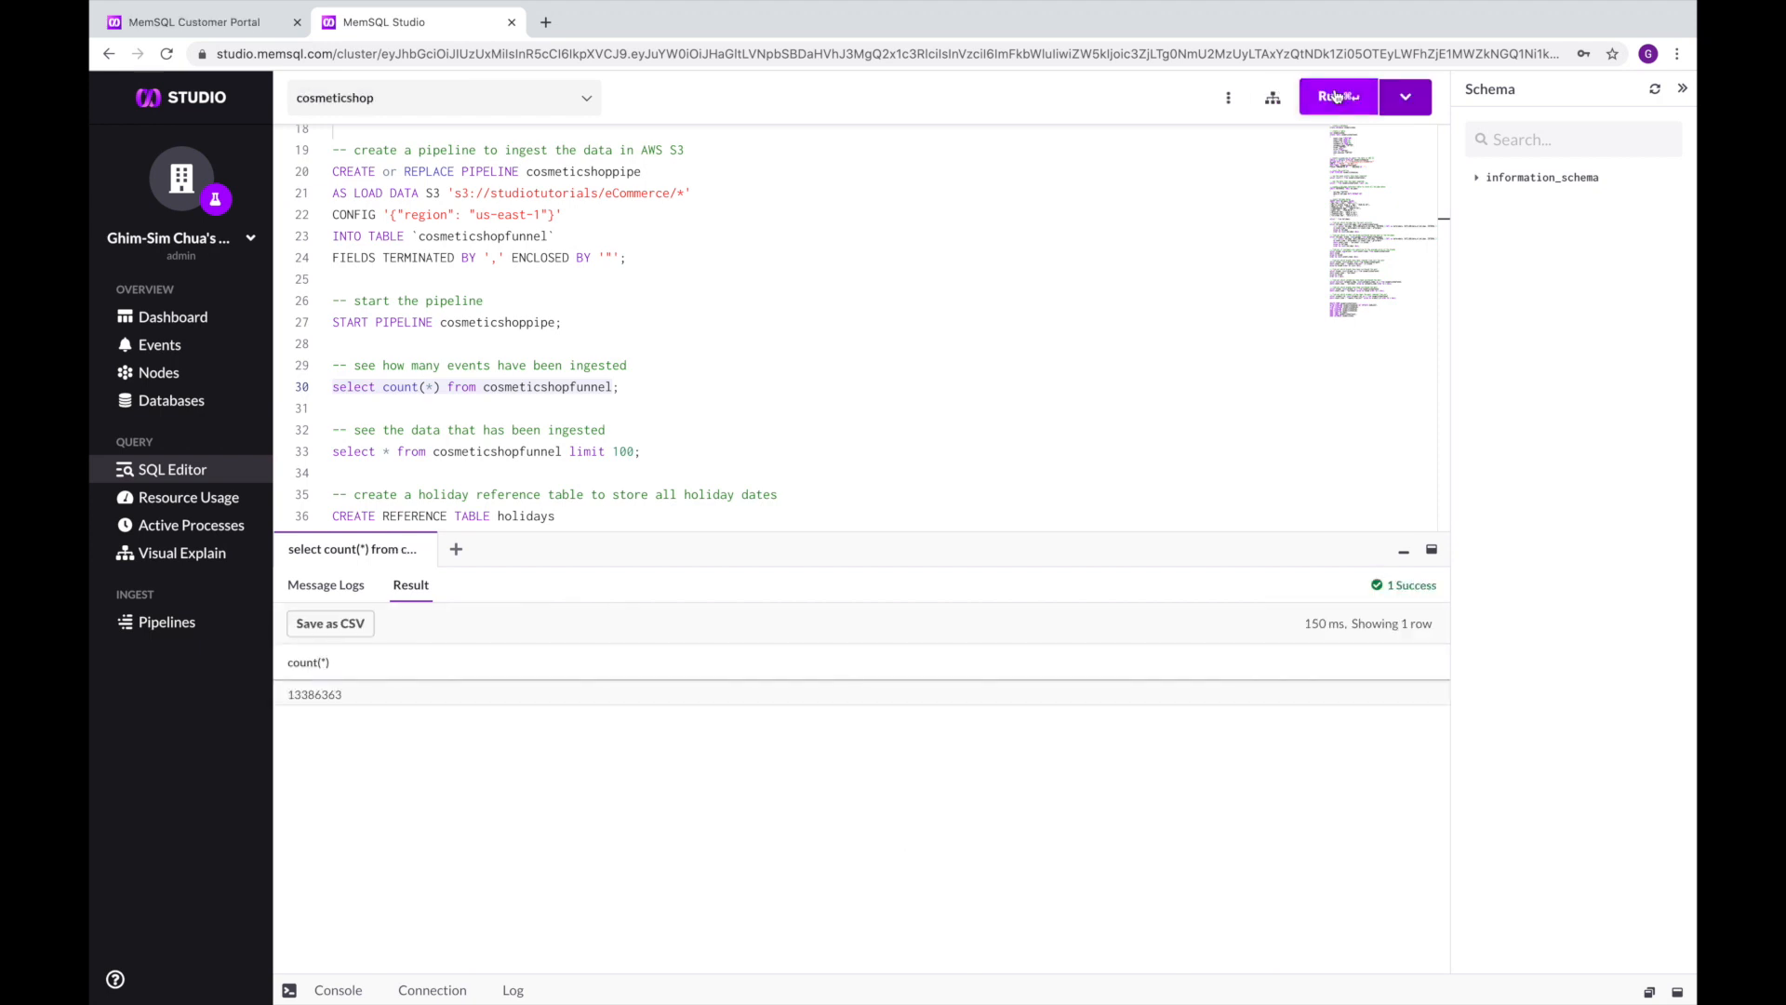
left_click(1338, 96)
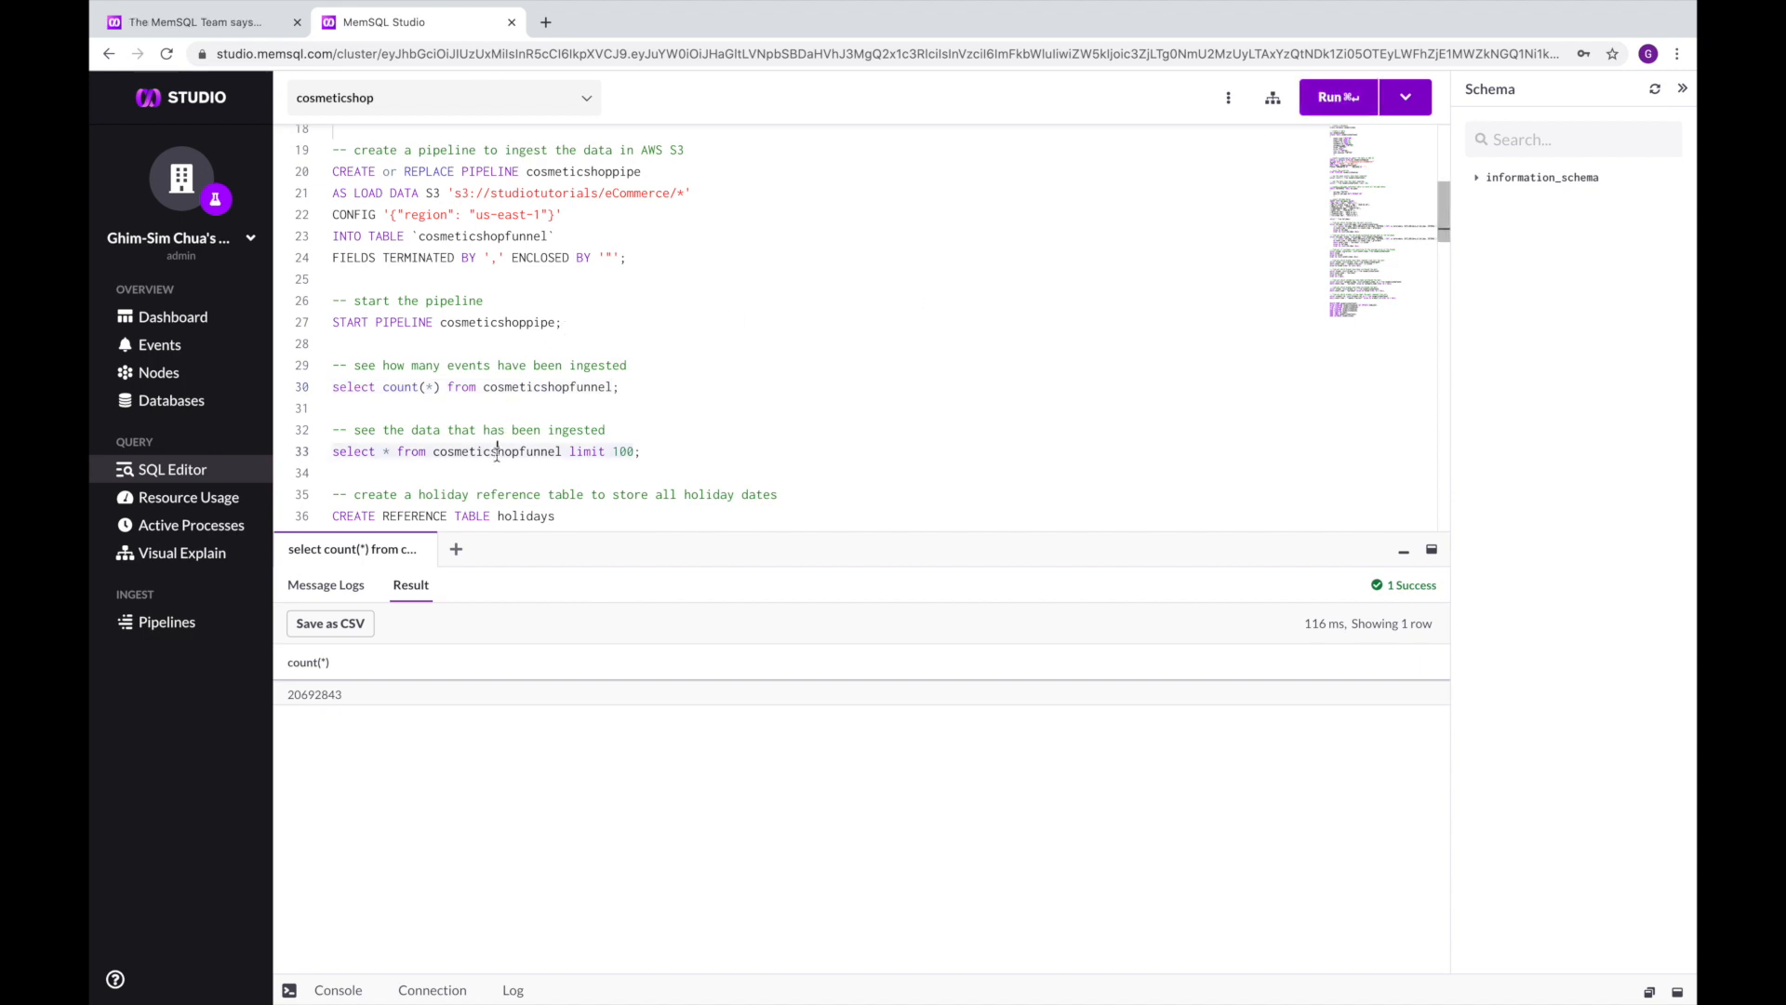
left_click(1336, 97)
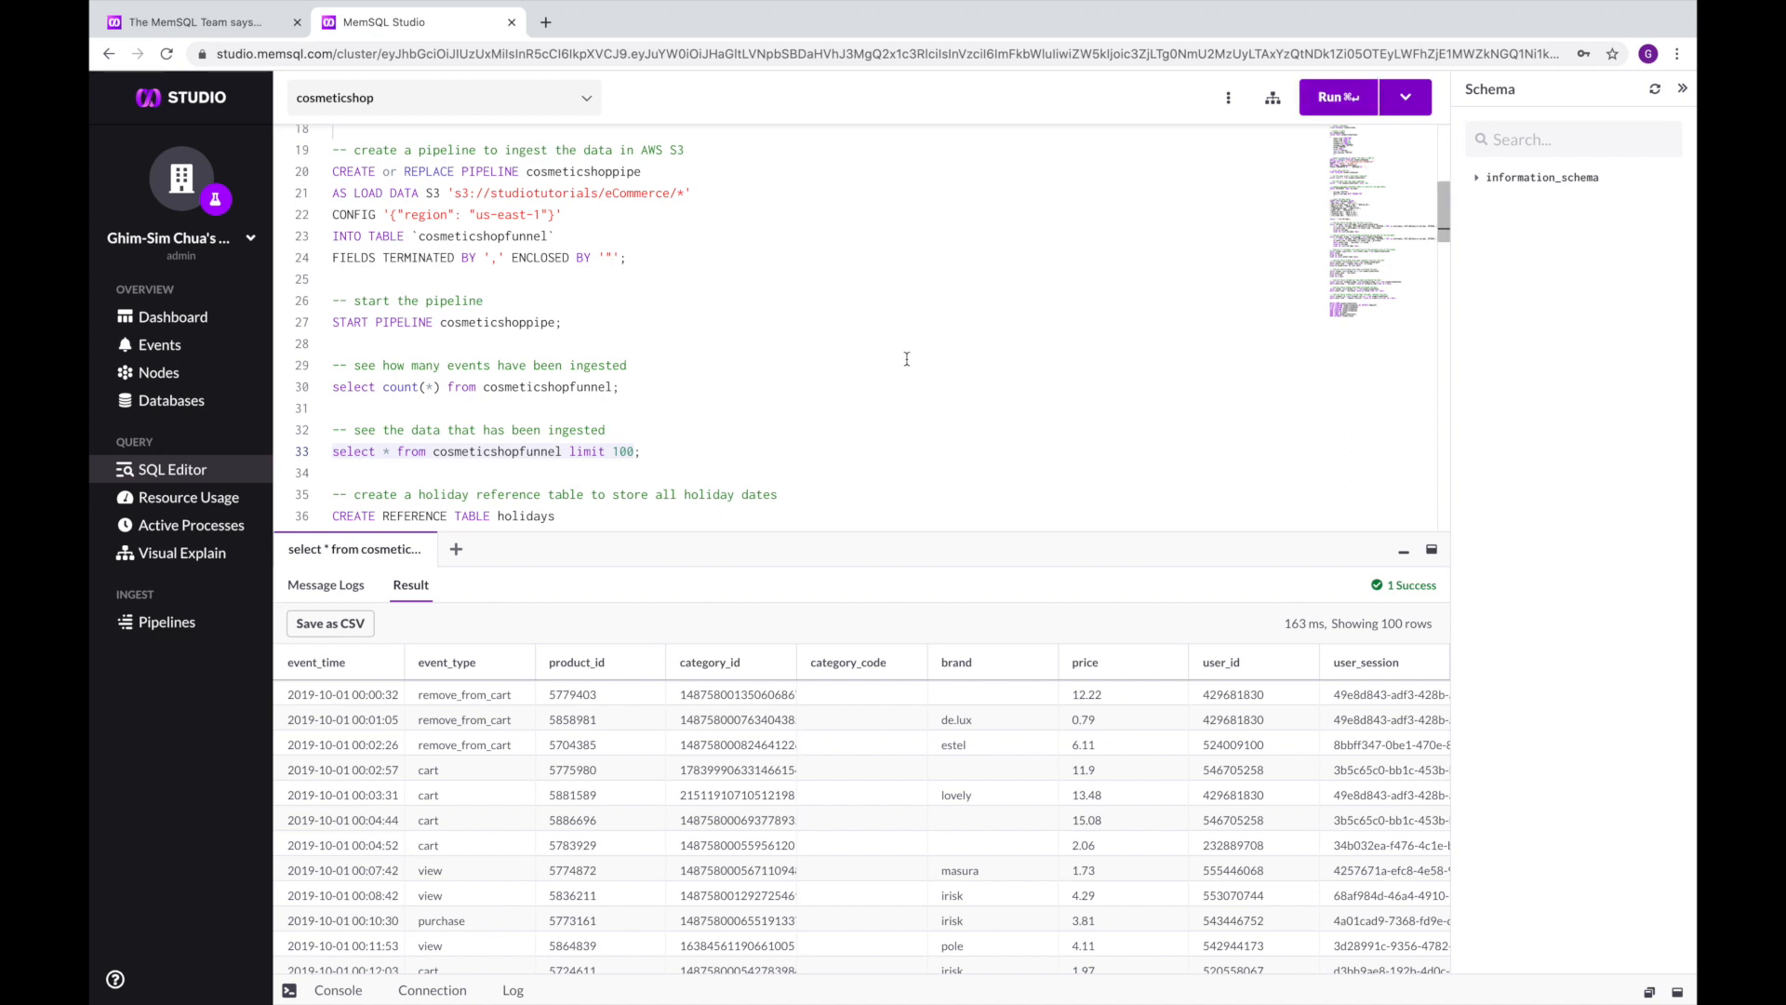
scroll("down", 3)
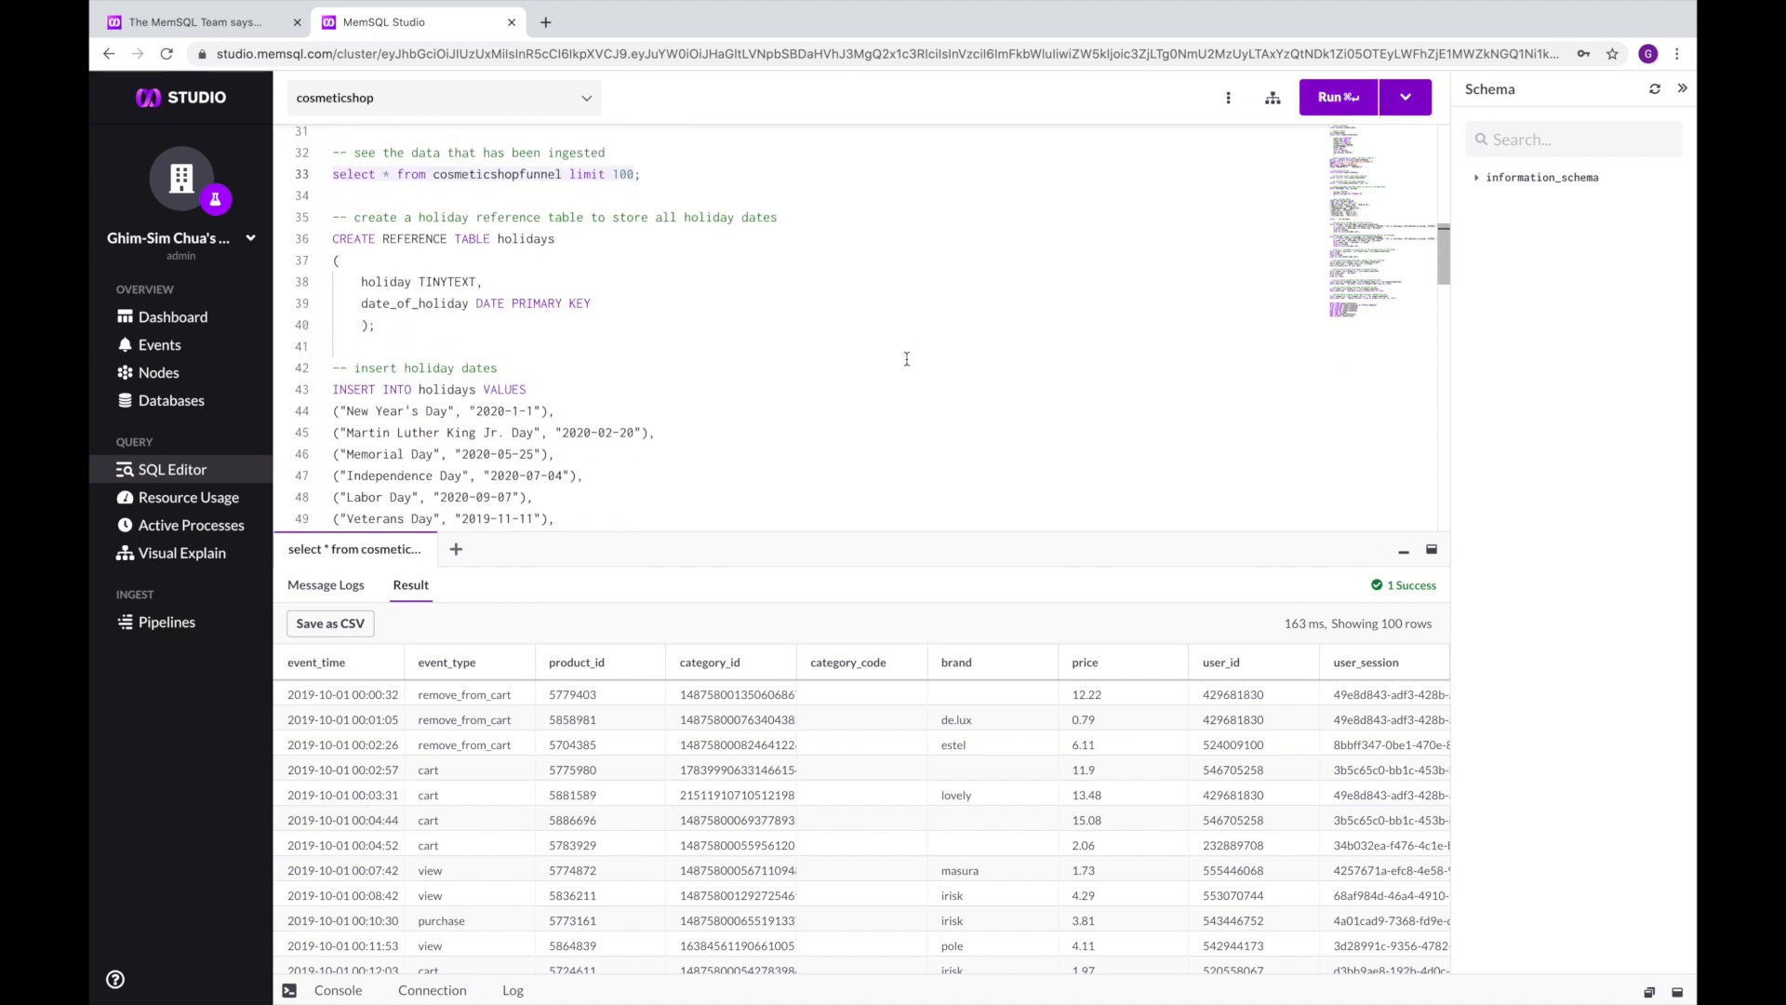
scroll("down", 3)
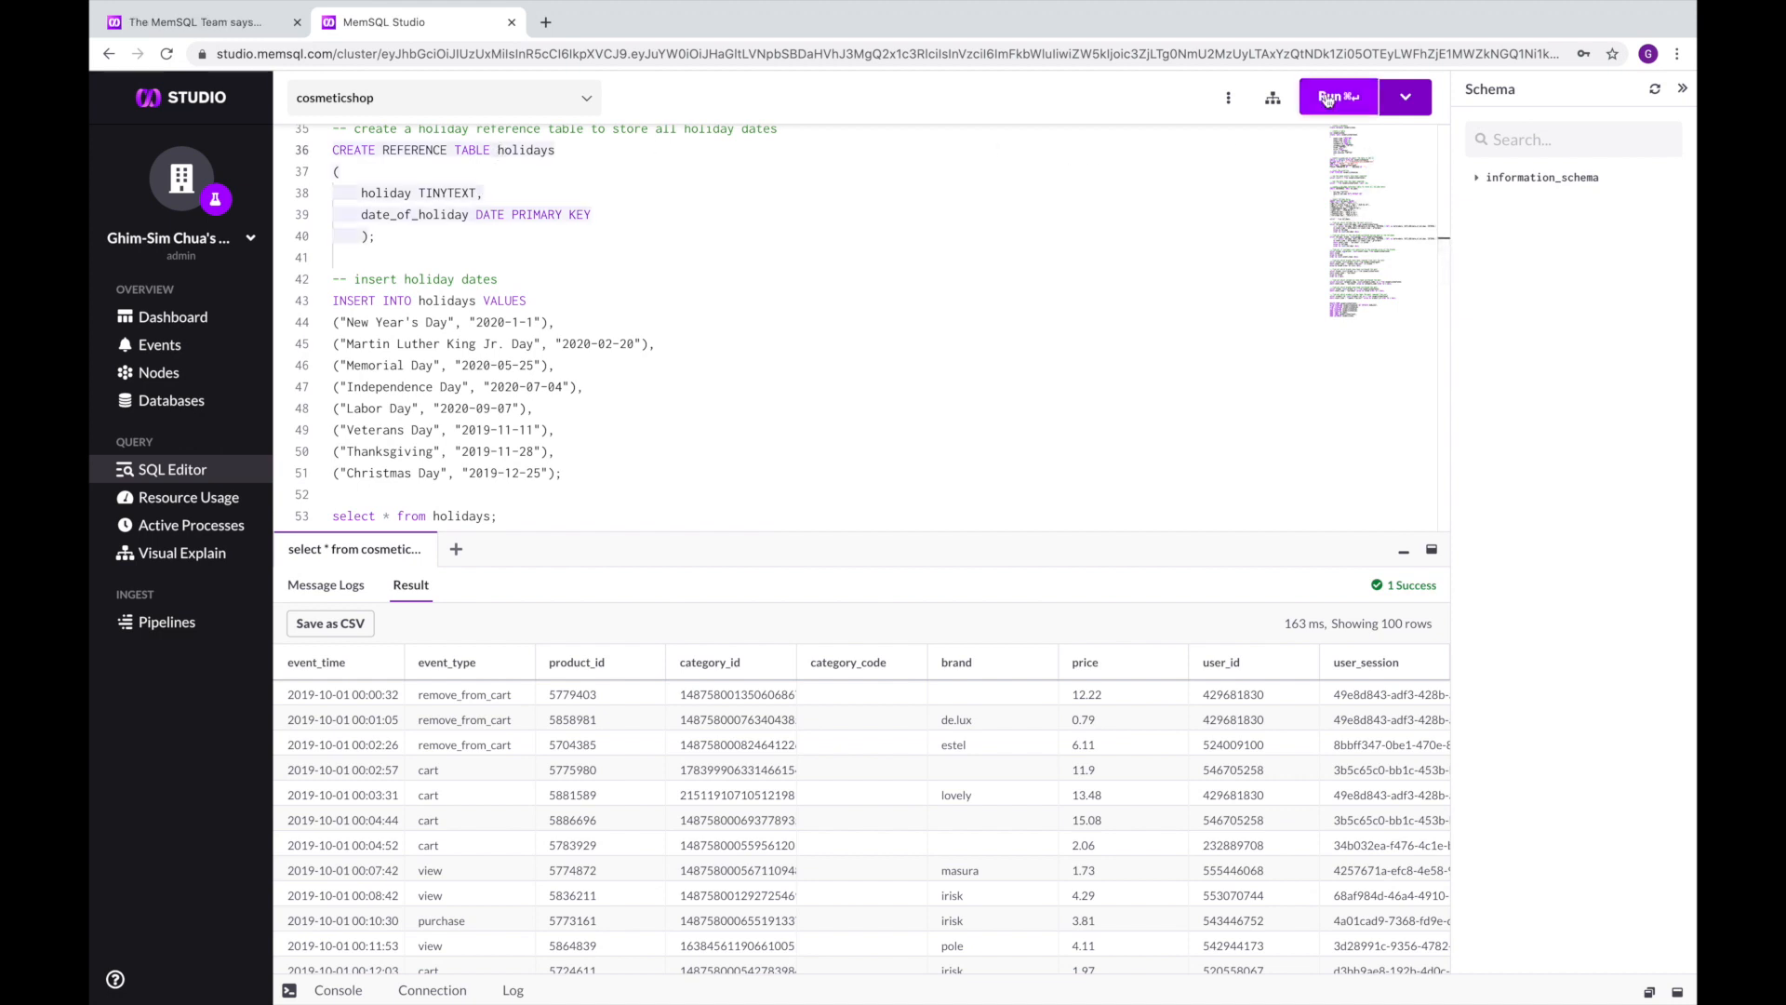
Create the holidays reference table, insert eight holiday dates and select all 8 rows
left_click(1338, 96)
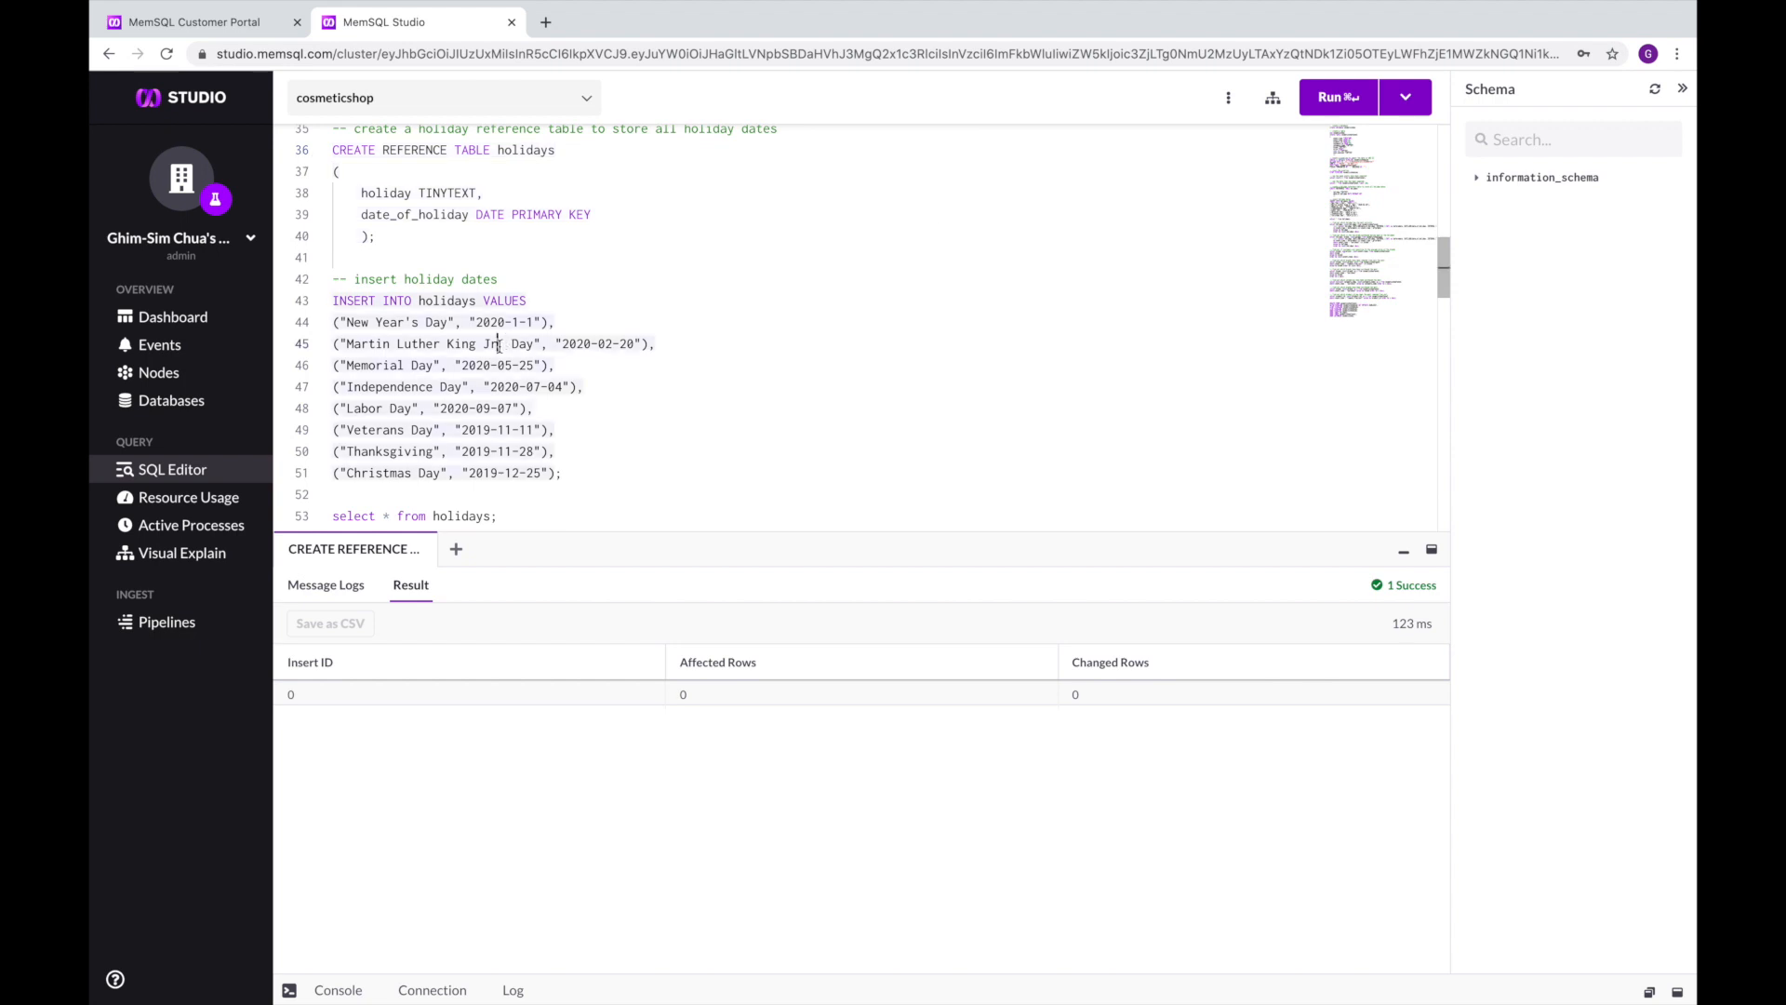
left_click(1337, 97)
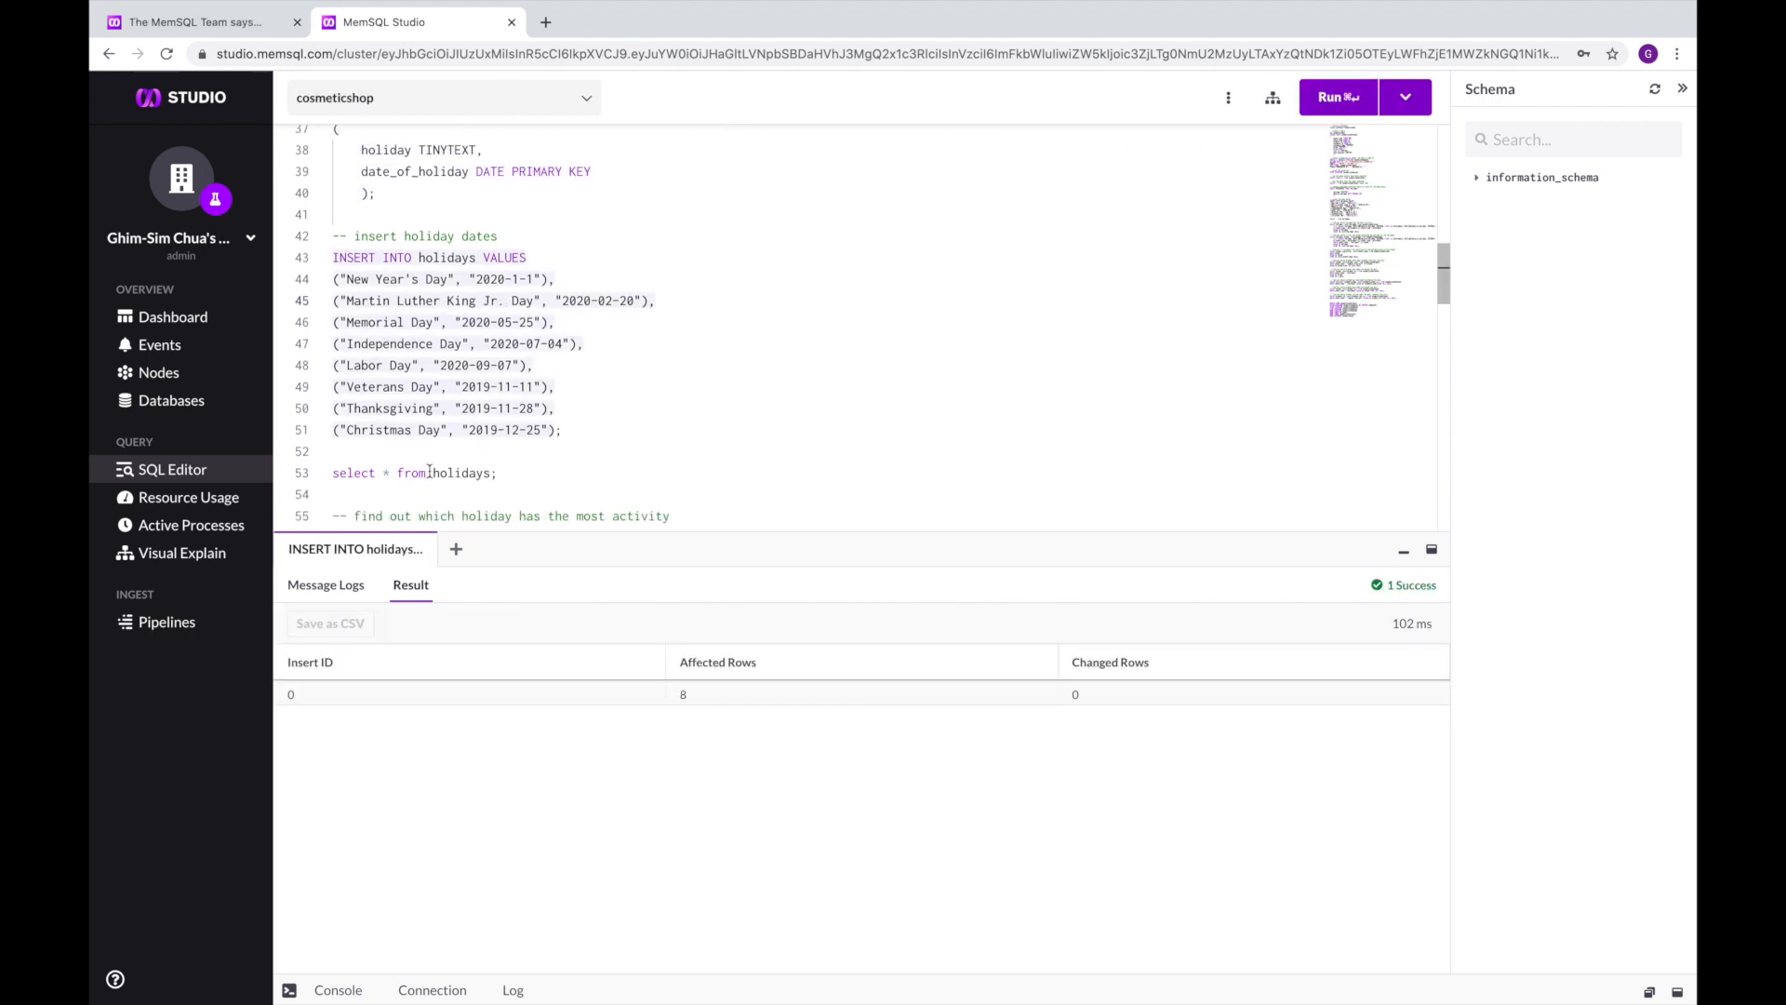
left_click(1336, 97)
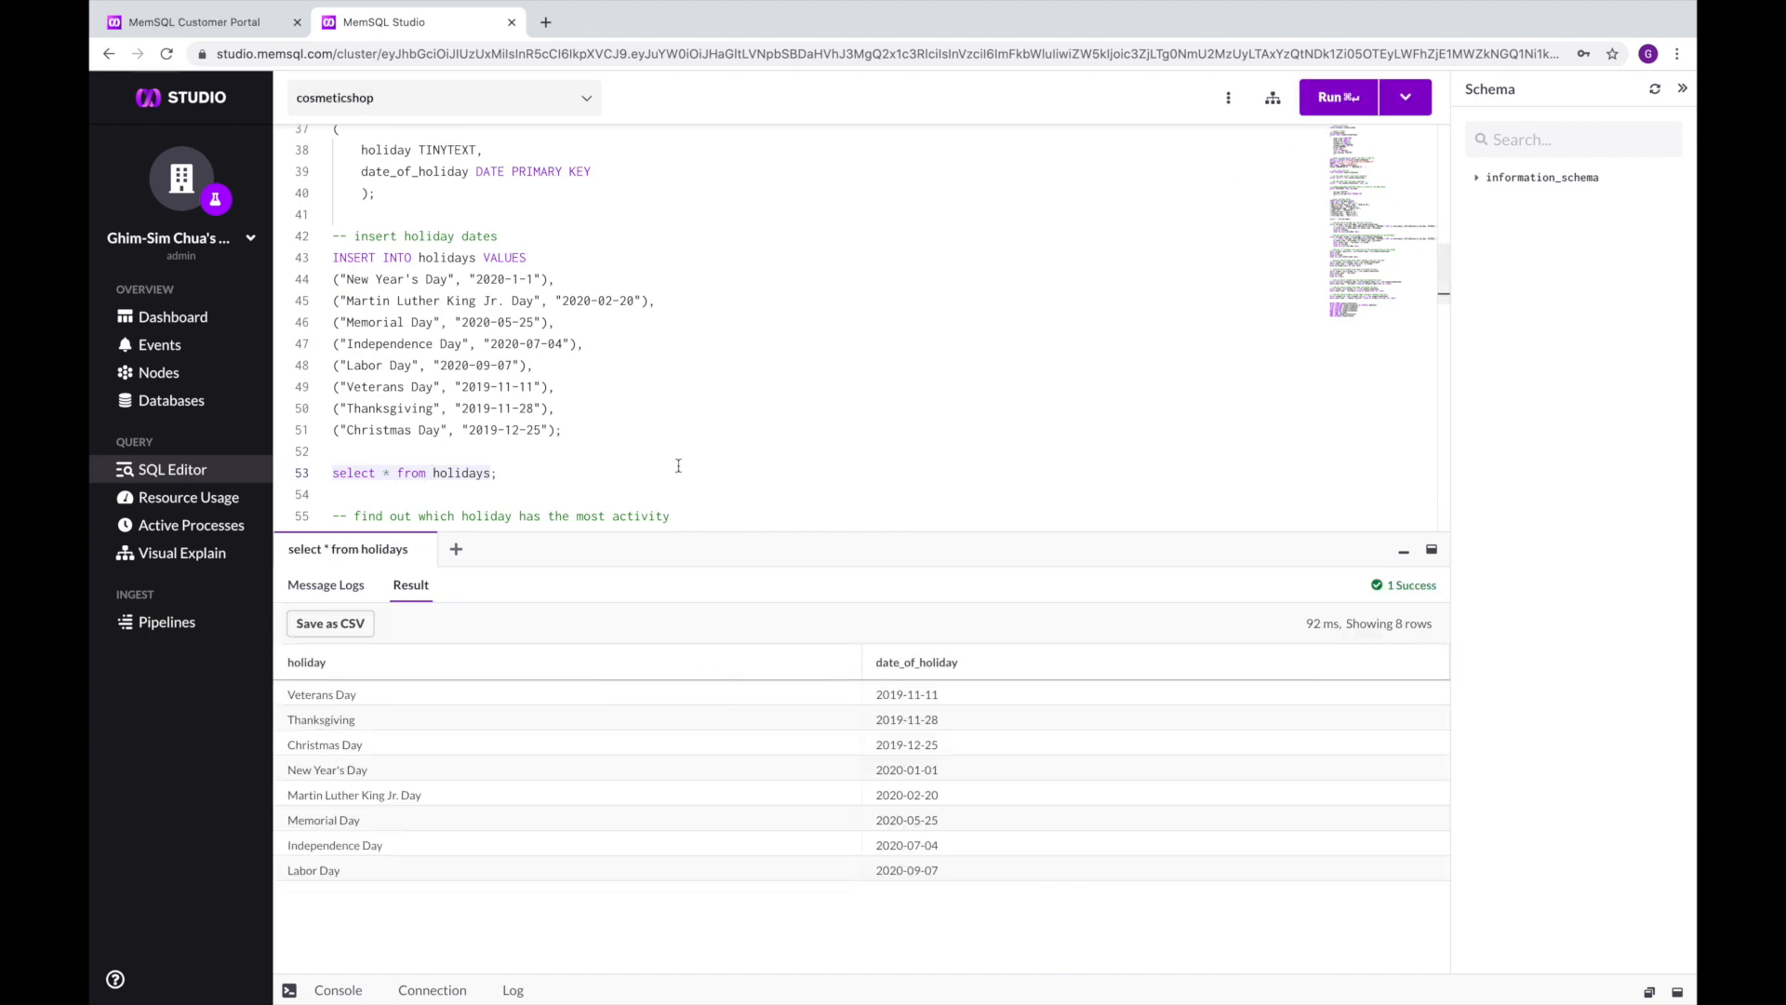
scroll("down", 3)
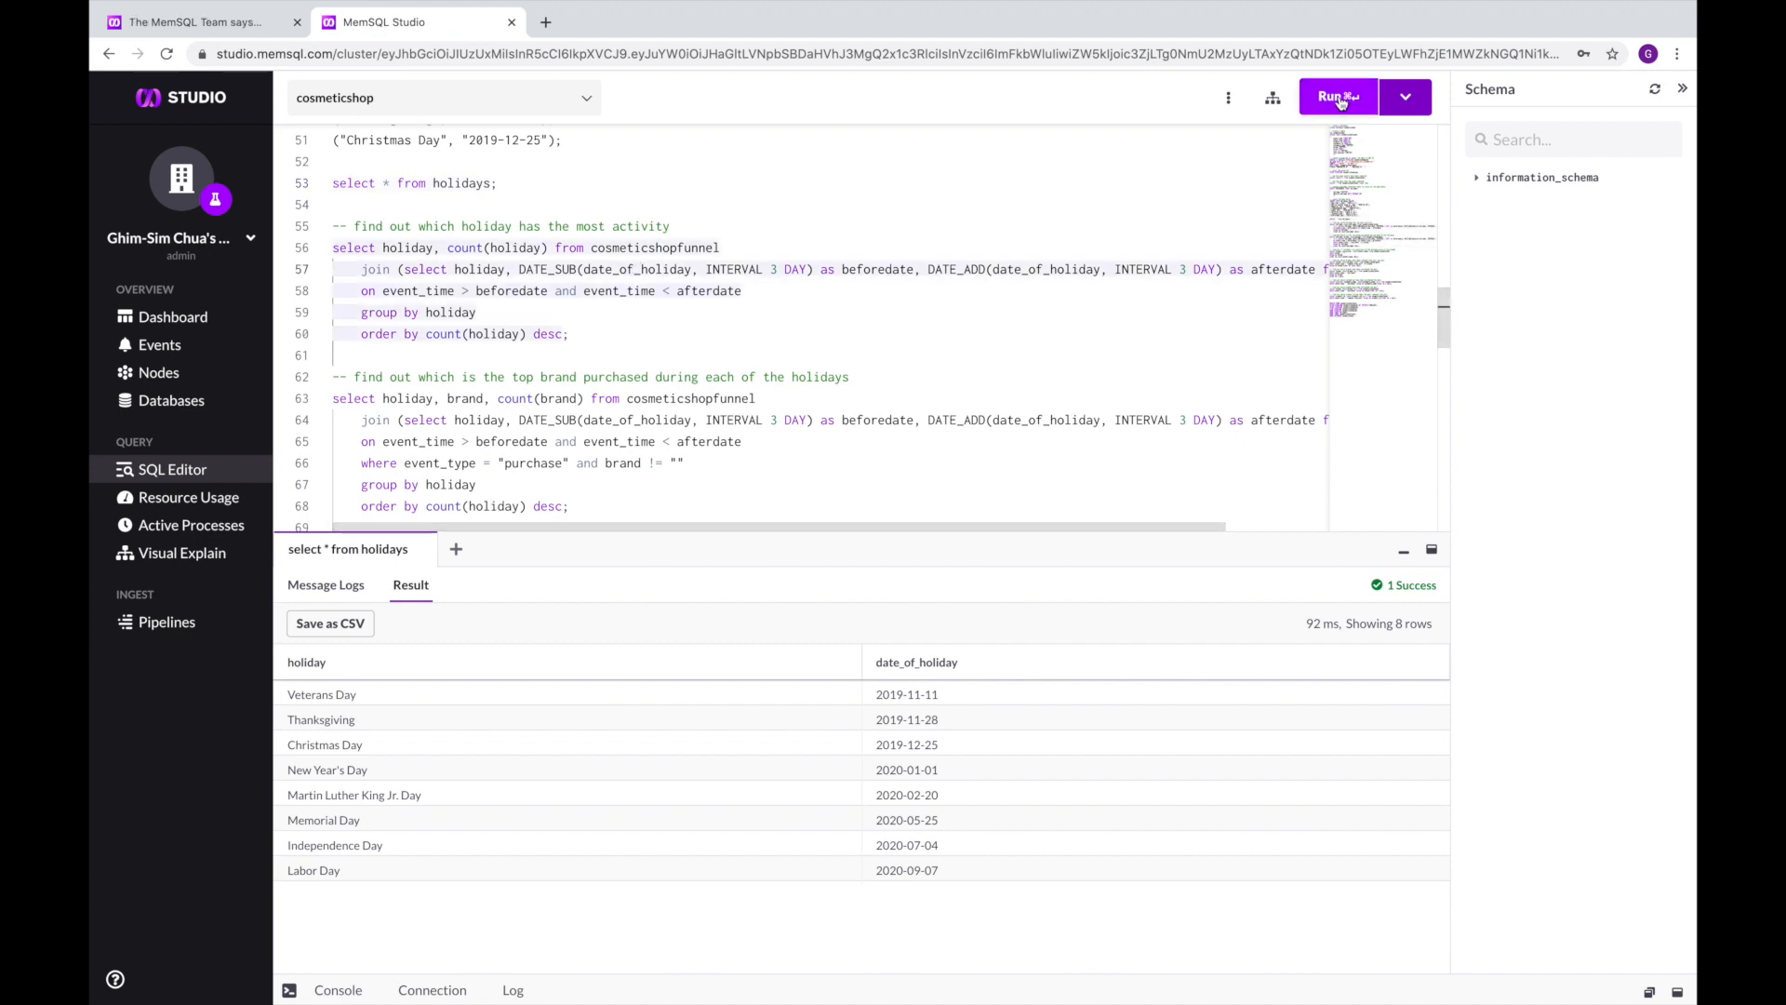
Run the holiday activity query ranking five holidays, Thanksgiving highest at 1,015,598 events
left_click(1336, 97)
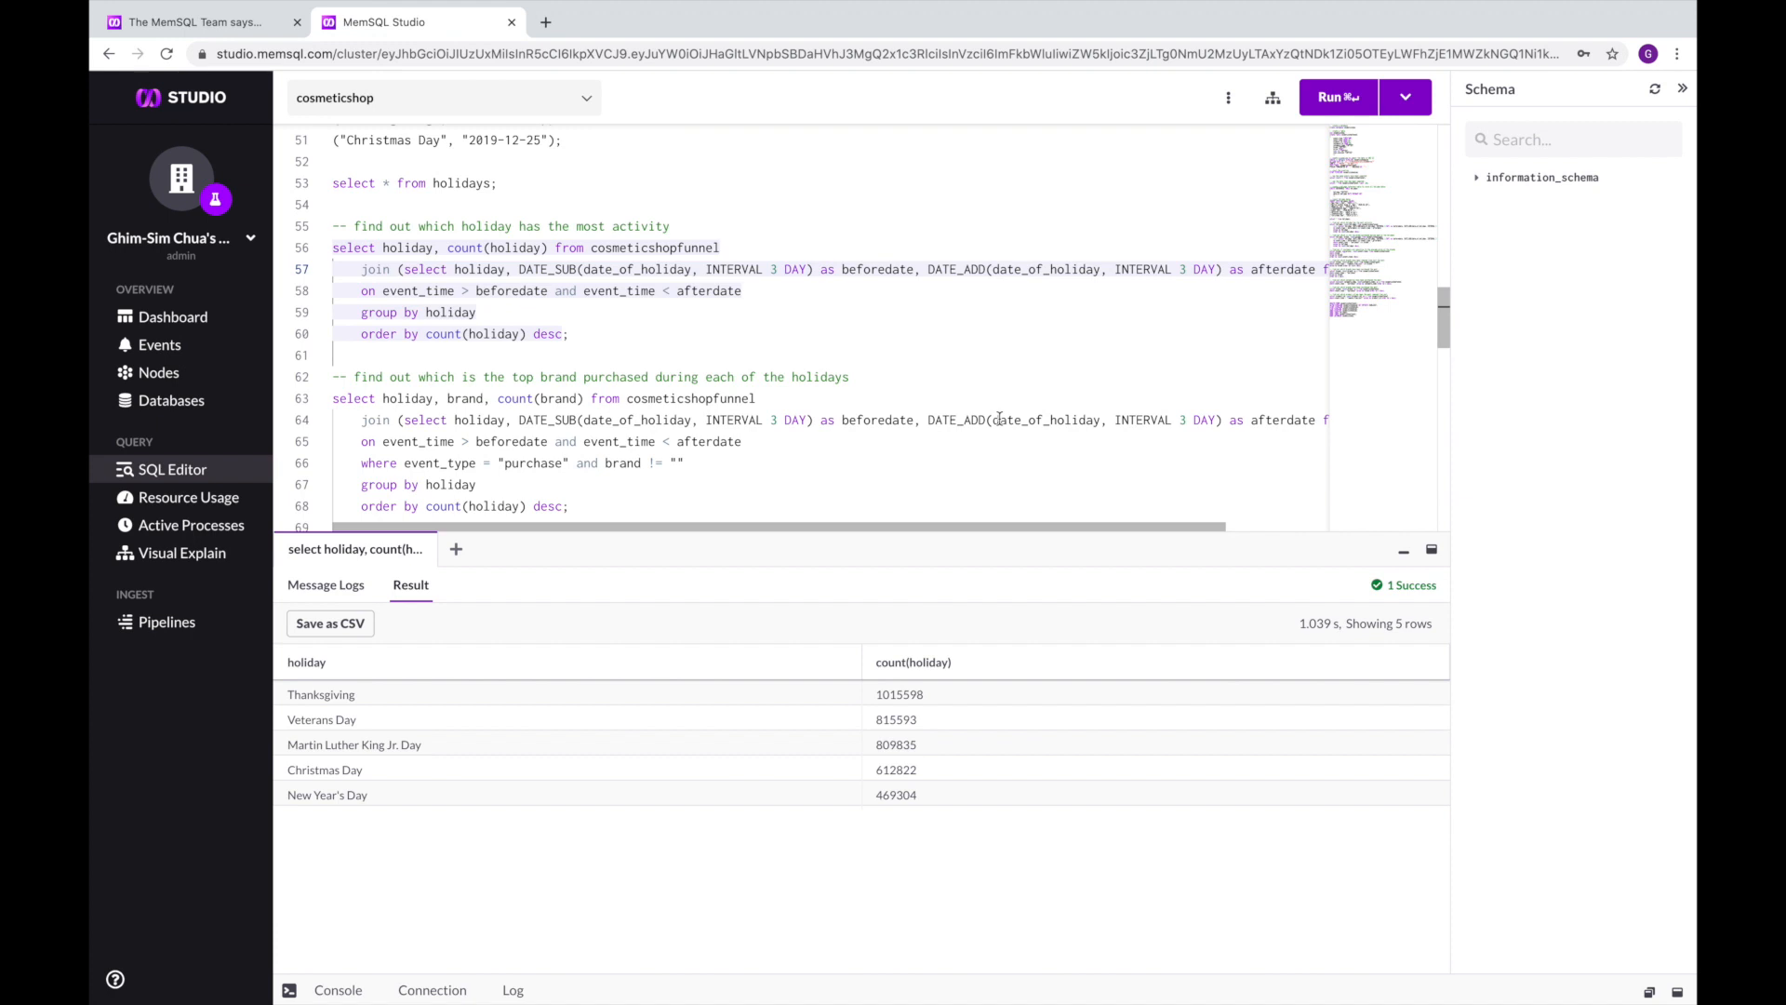
scroll("down", 3)
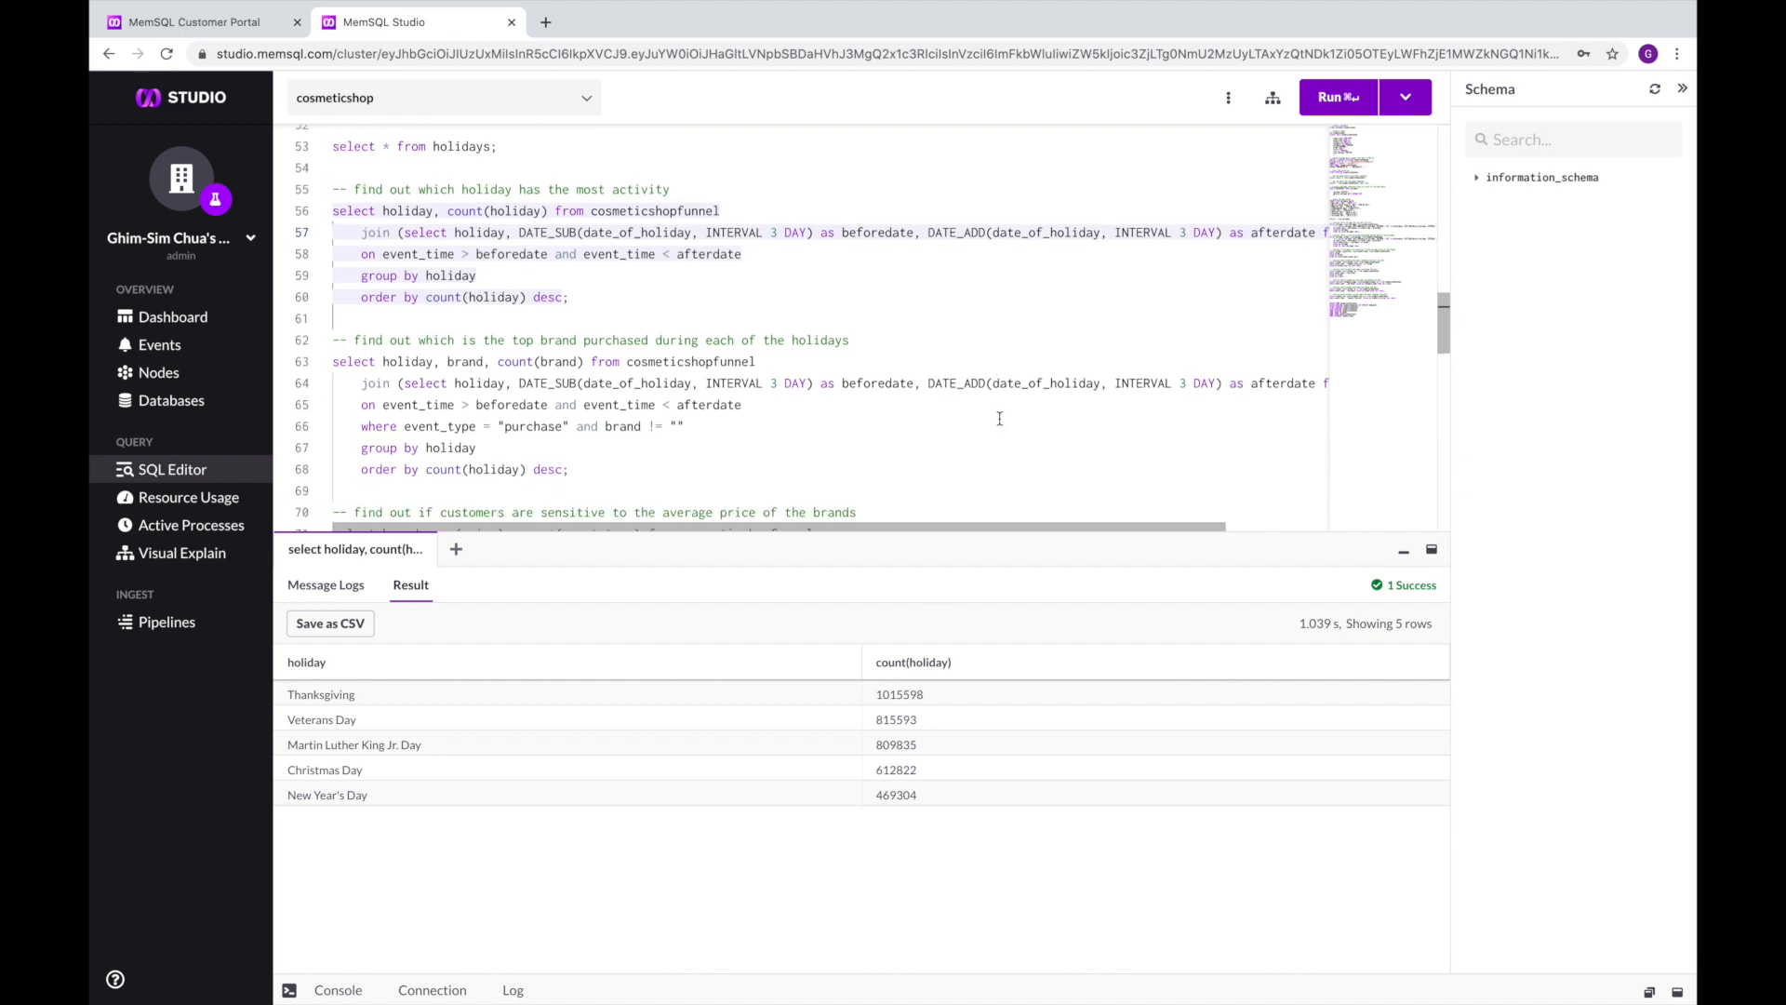
scroll("down", 3)
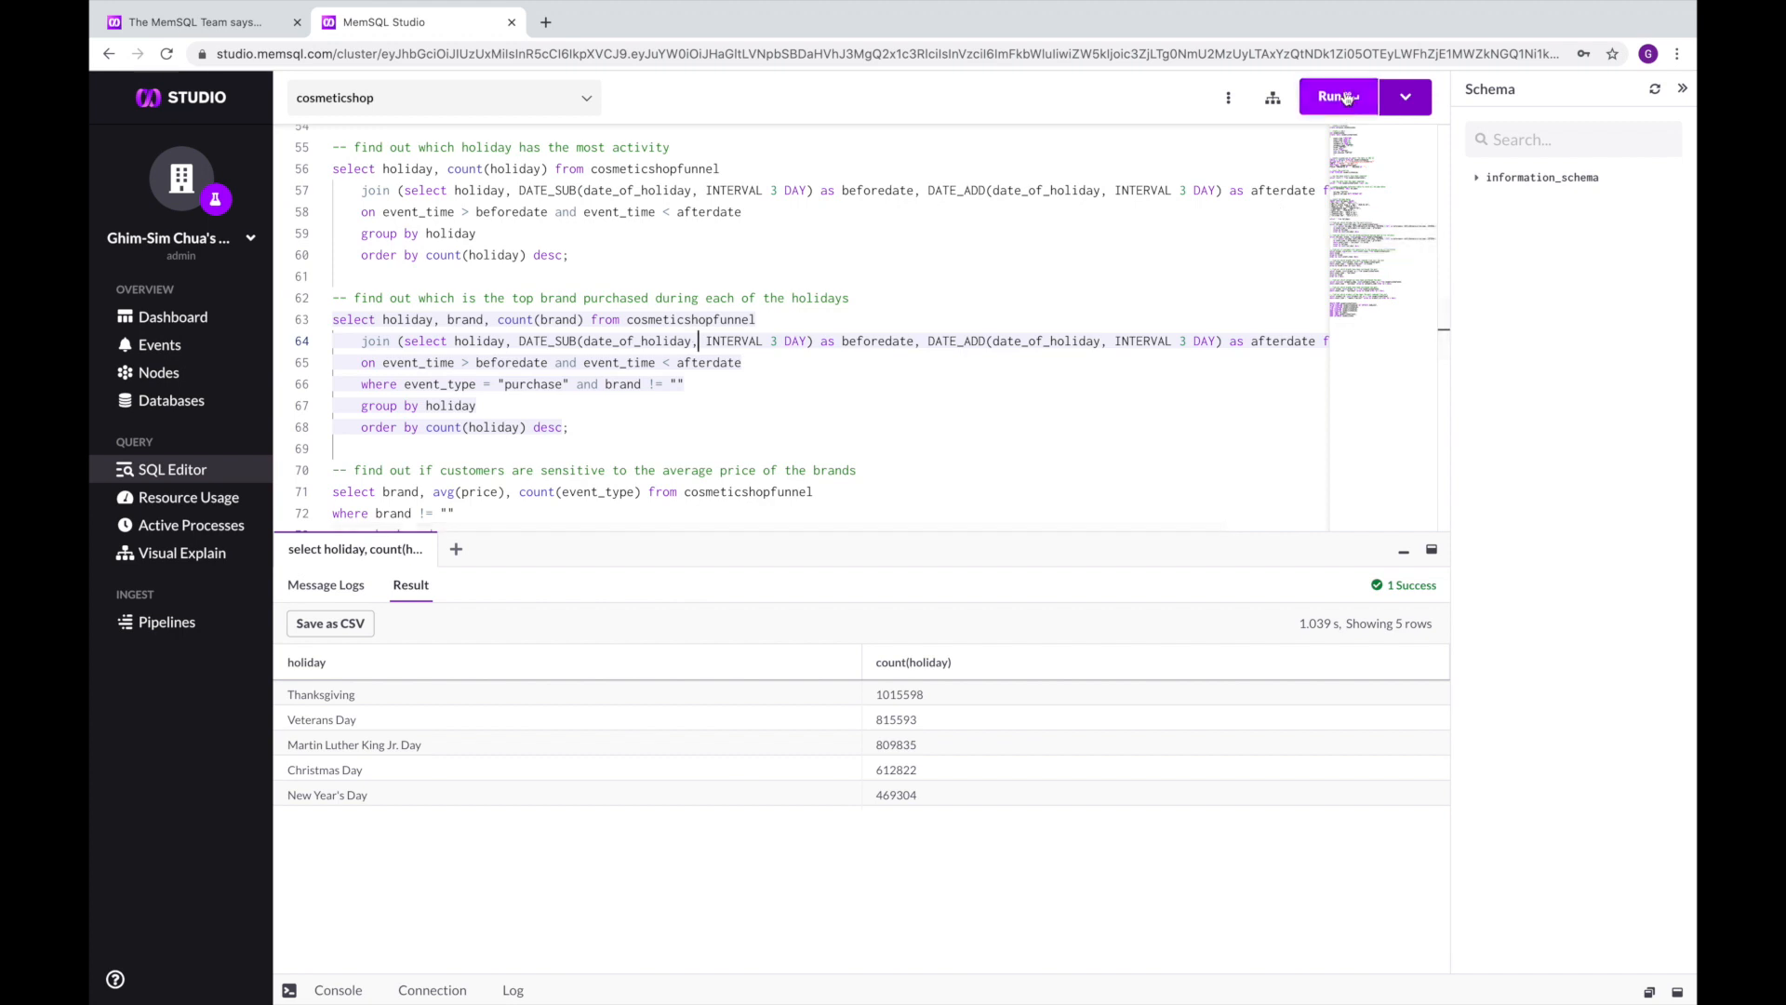
Run the top-brand-per-holiday query returning five rows, bpw.style leading Thanksgiving with 40,524
left_click(1334, 97)
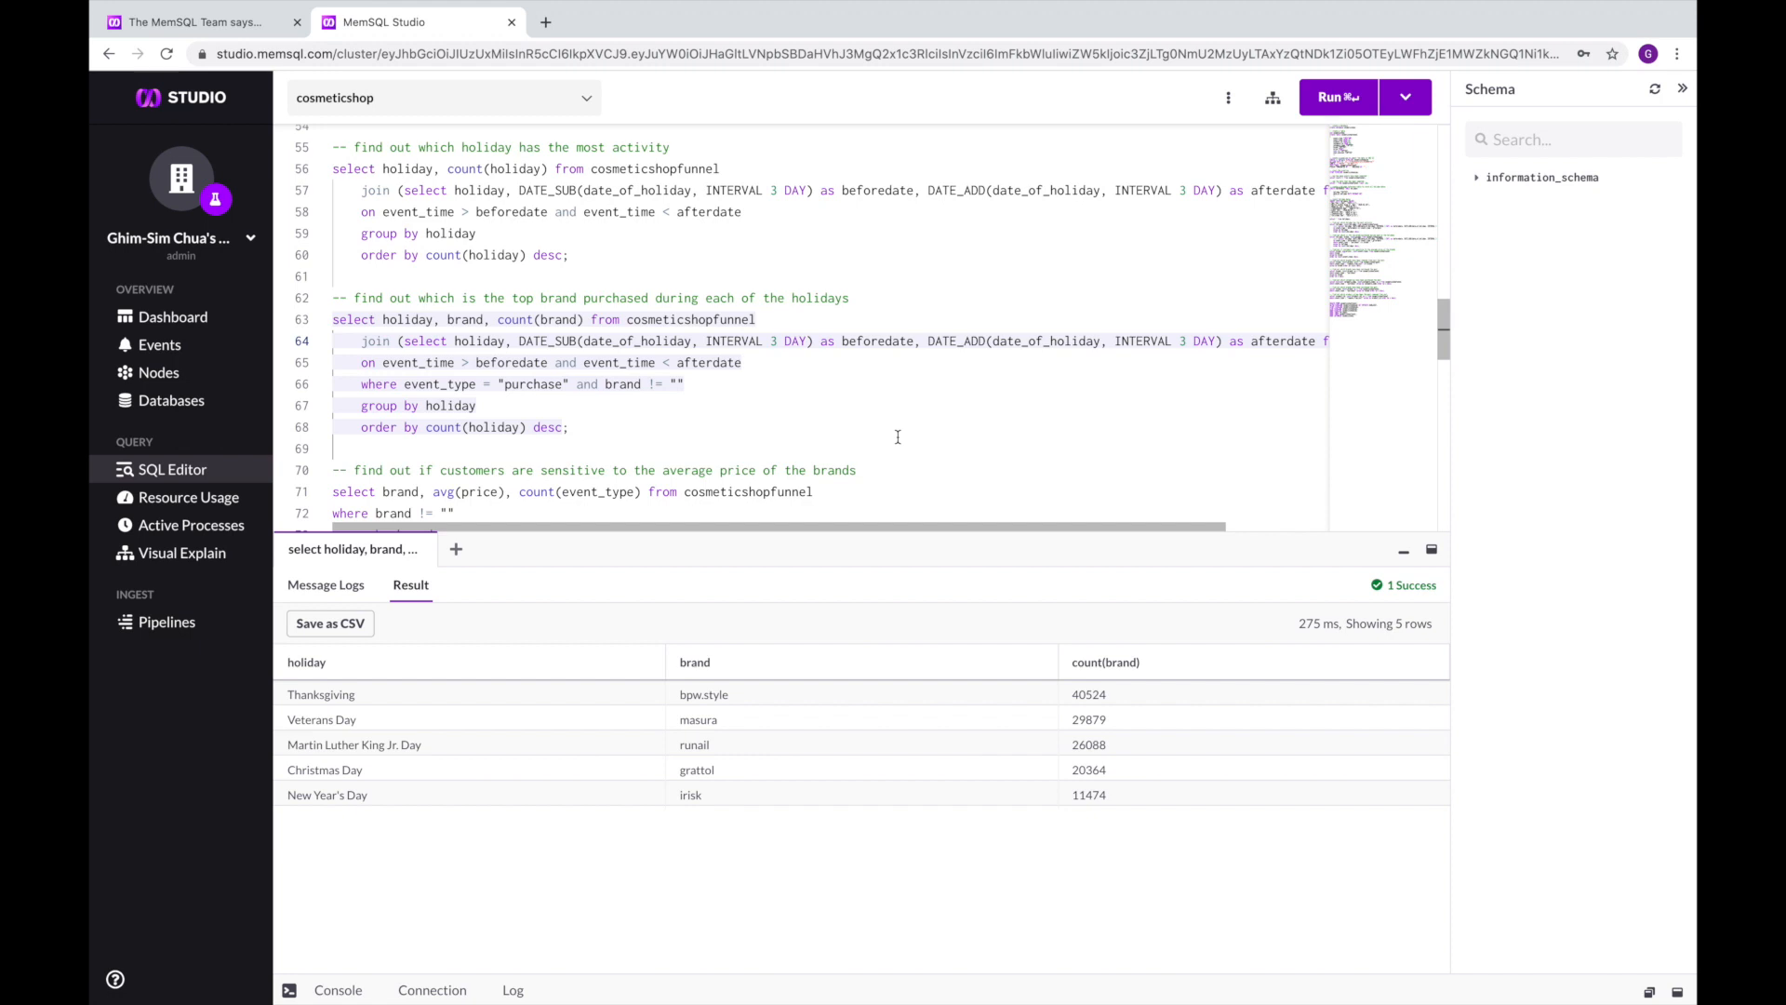
scroll("down", 3)
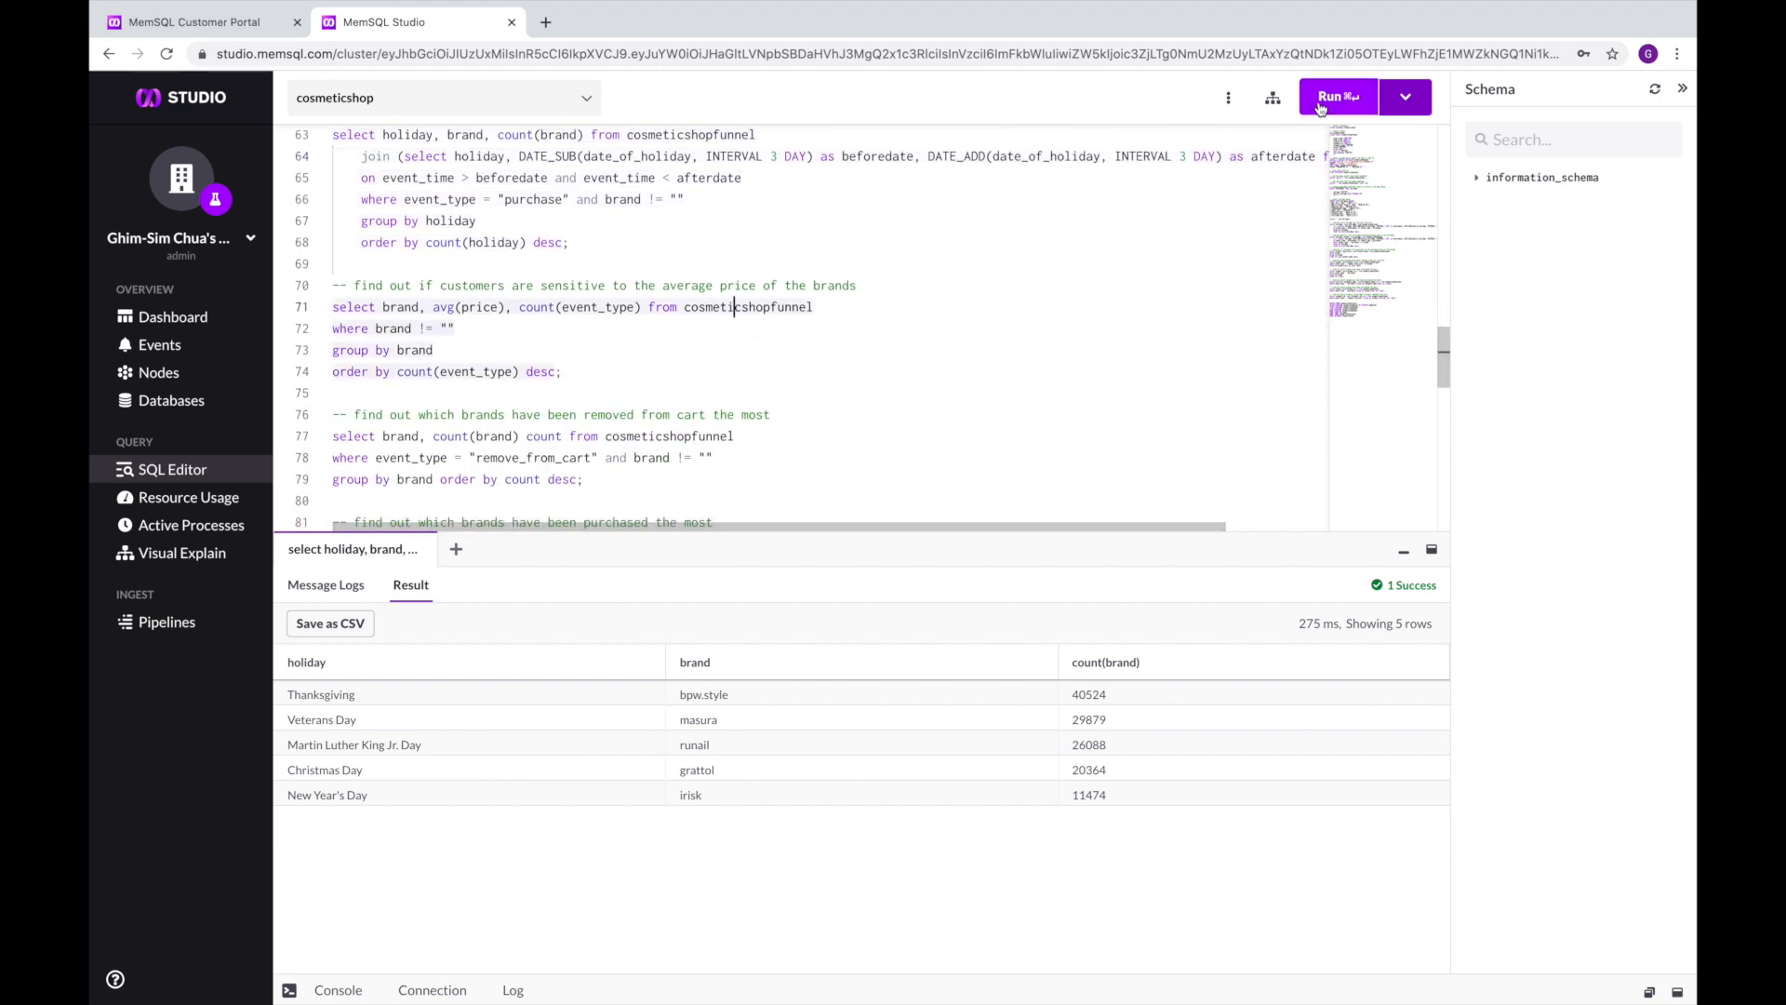
Run the brand average-price and event-count query, returning 274 brands led by runail with 1,528,908 events
left_click(1337, 97)
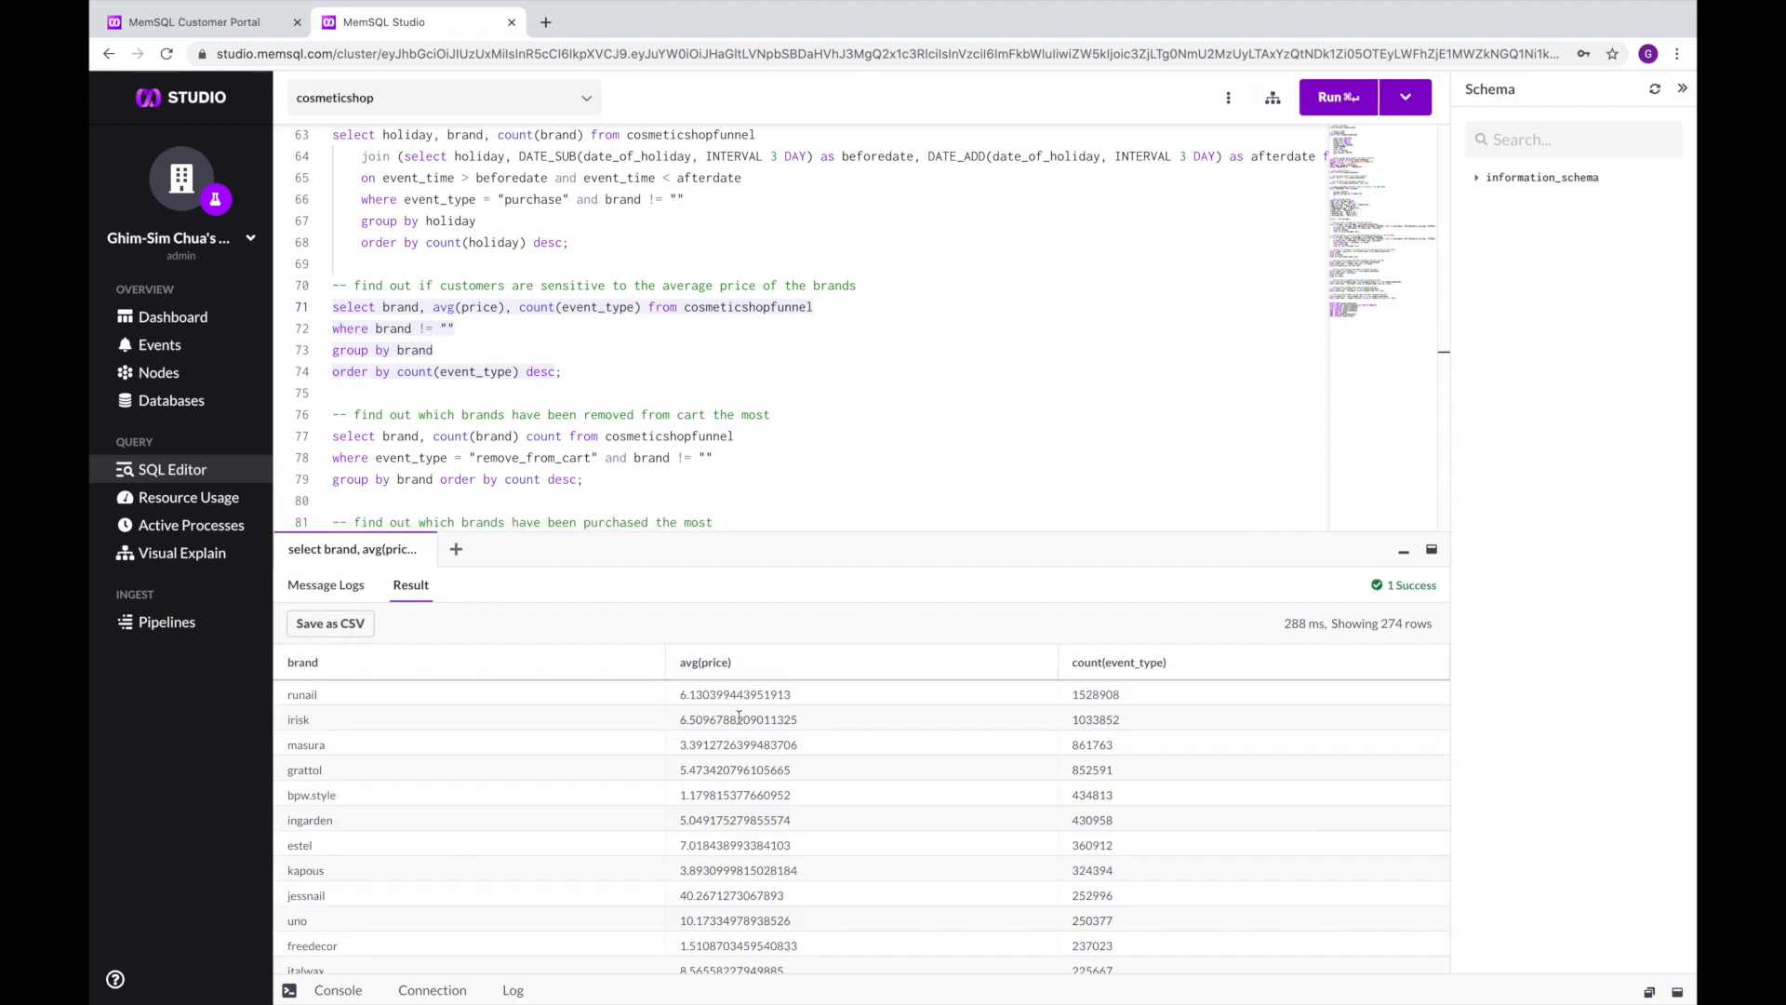
mouse_move(738, 718)
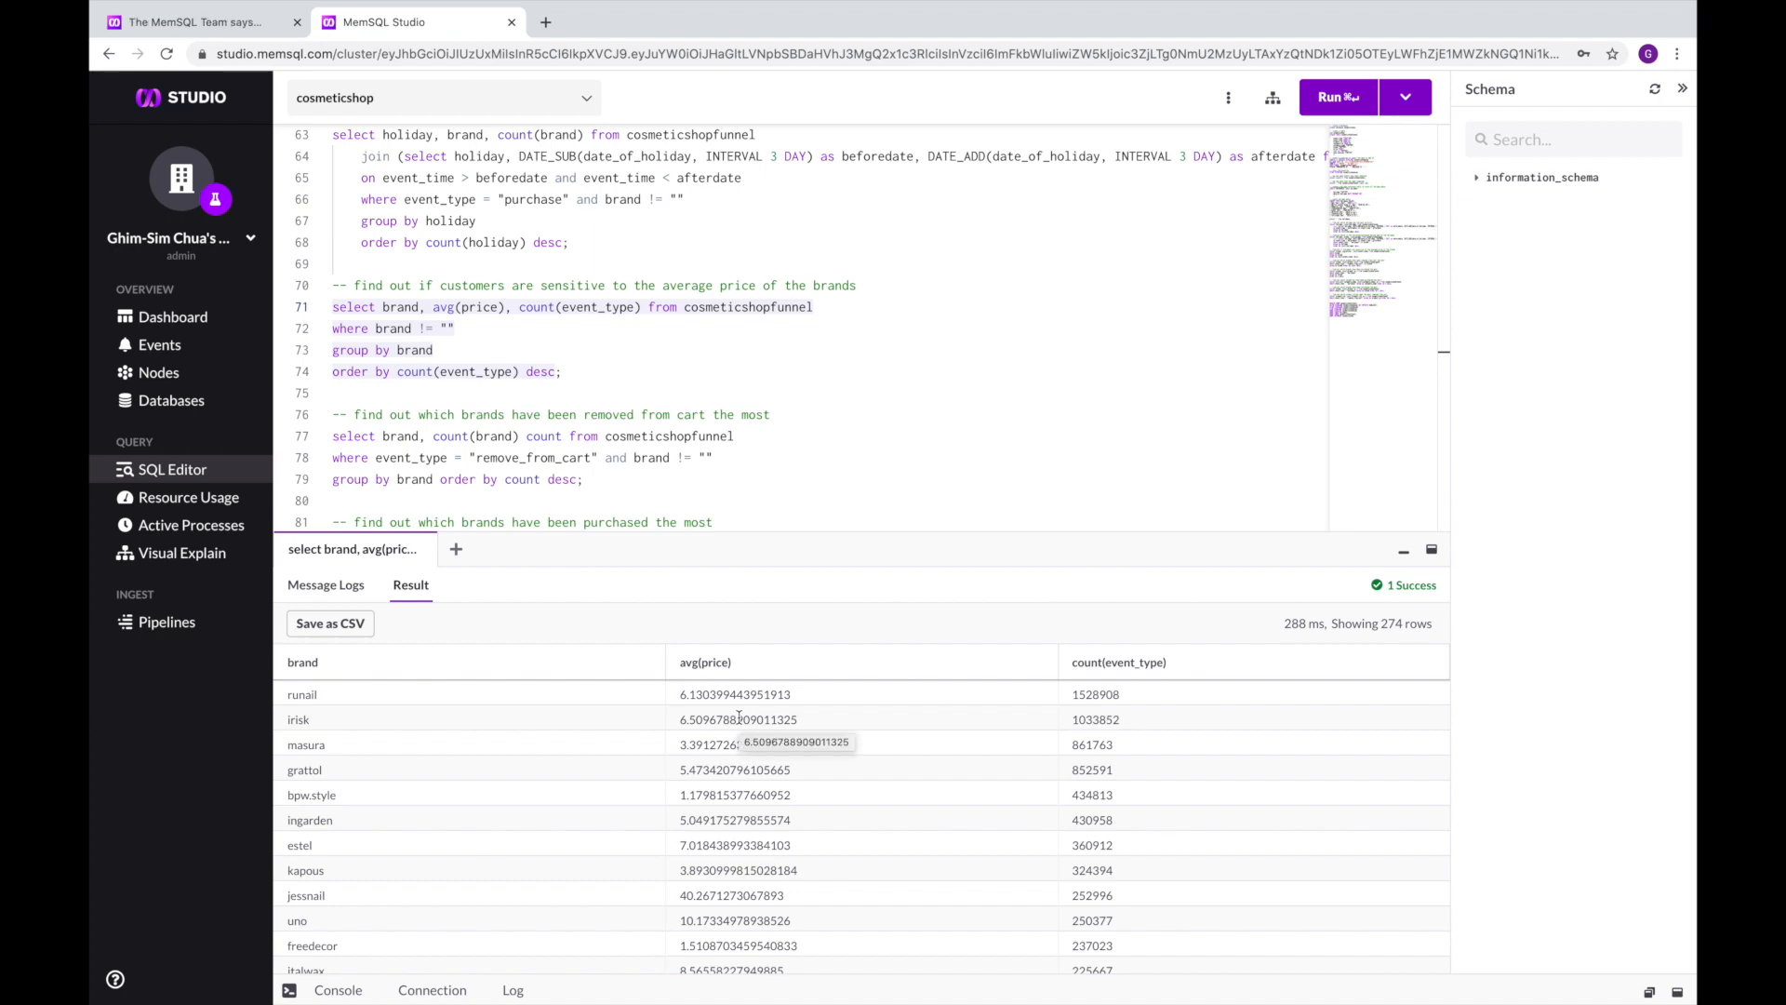